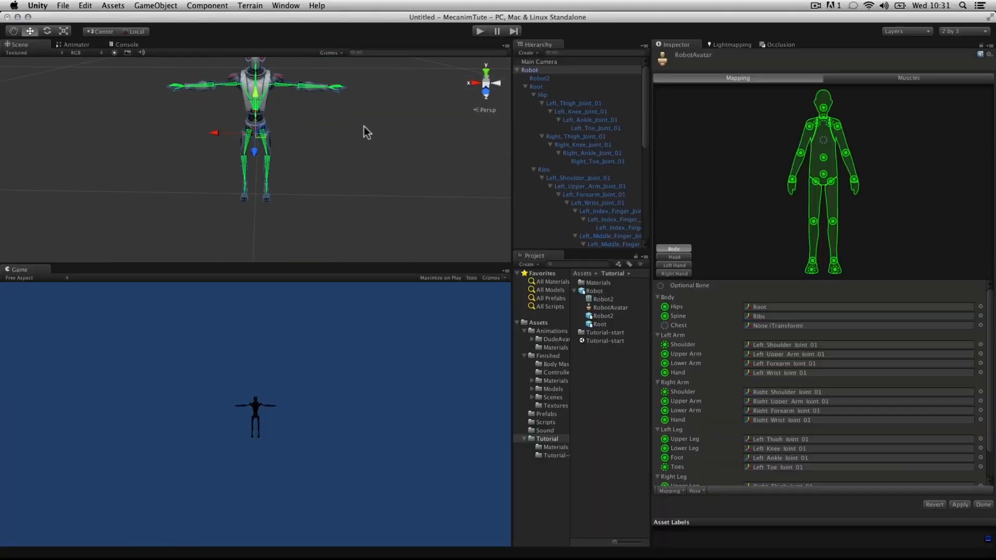
mouse_move(964, 94)
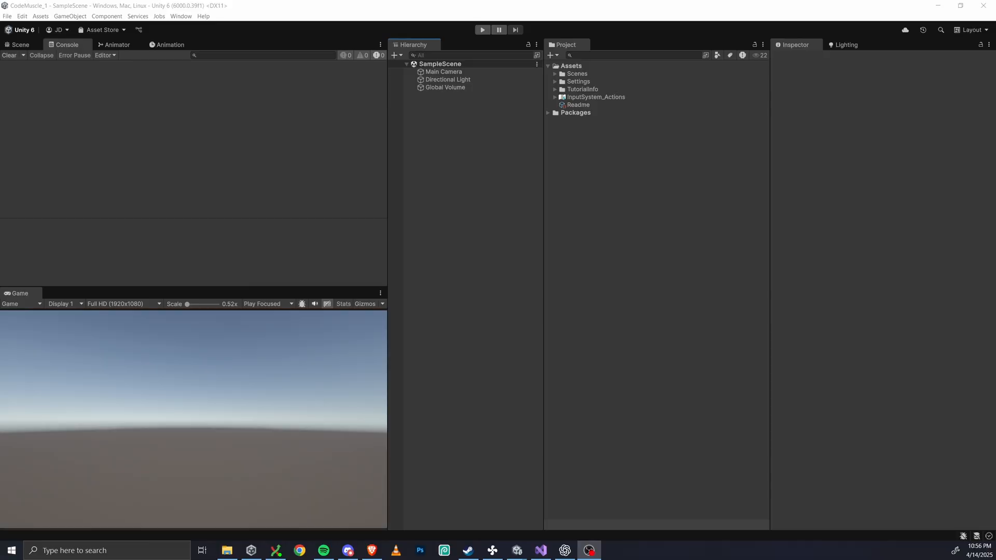
mouse_move(566, 267)
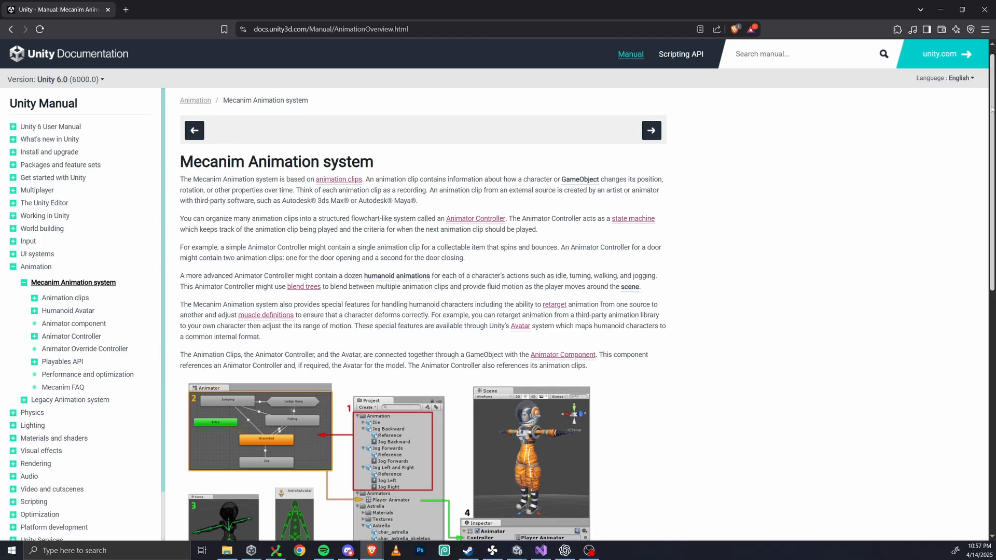
Step: Scroll through the Mecanim Animation system manual's workflow diagram and explanation
scroll(down, 3)
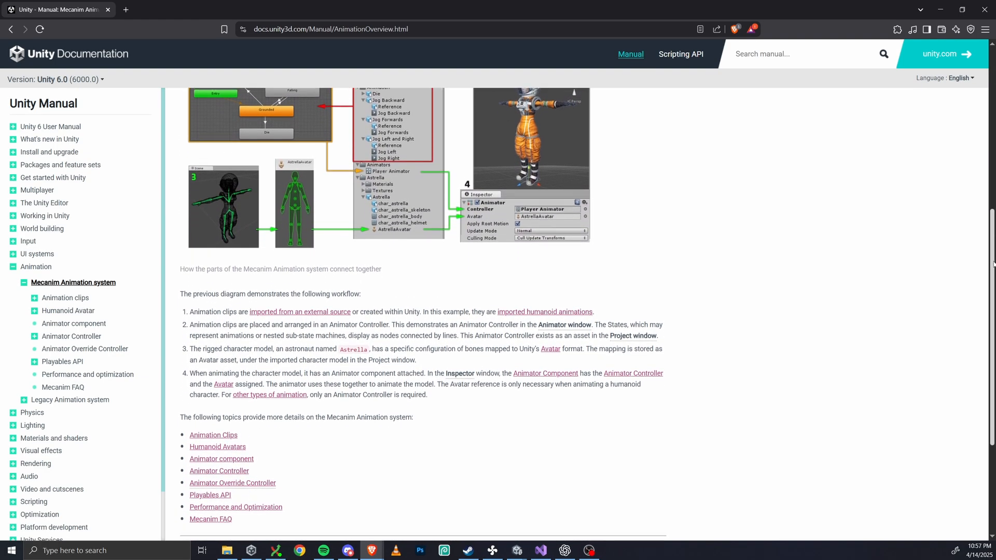
scroll(down, 3)
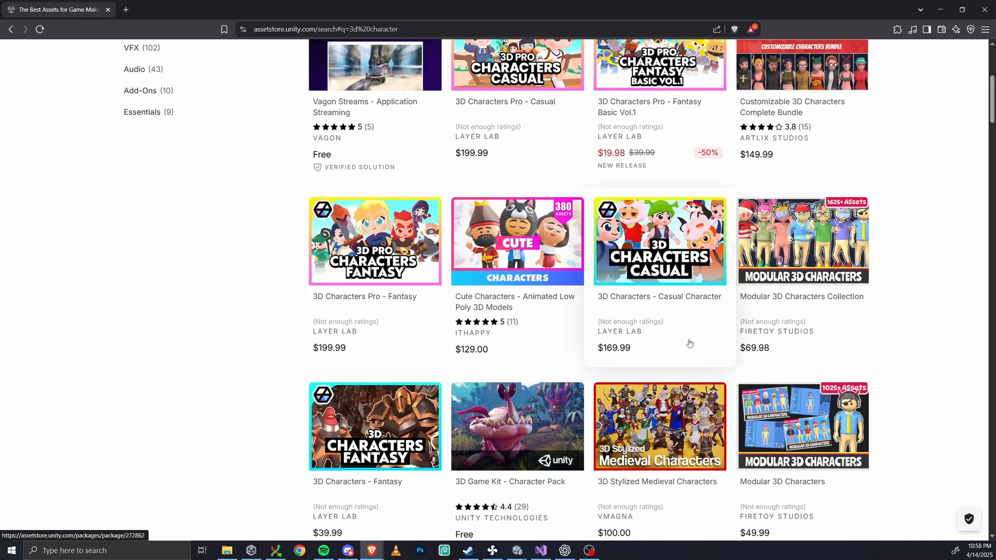
Step: Find 'rpg character animation', add RPG Character Mecanim Animation Pack FREE to My Assets, open in Unity
scroll(up, 3)
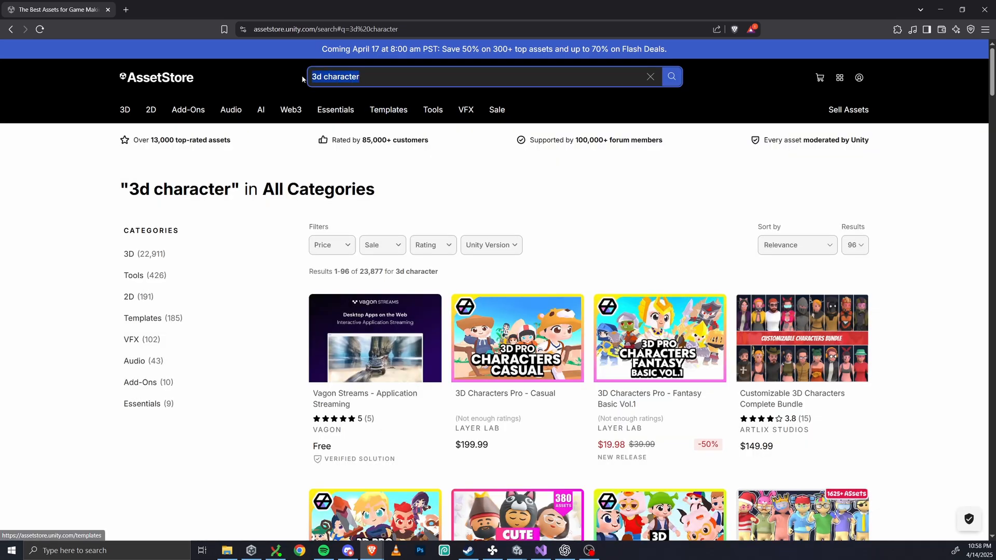
text(rpg ch)
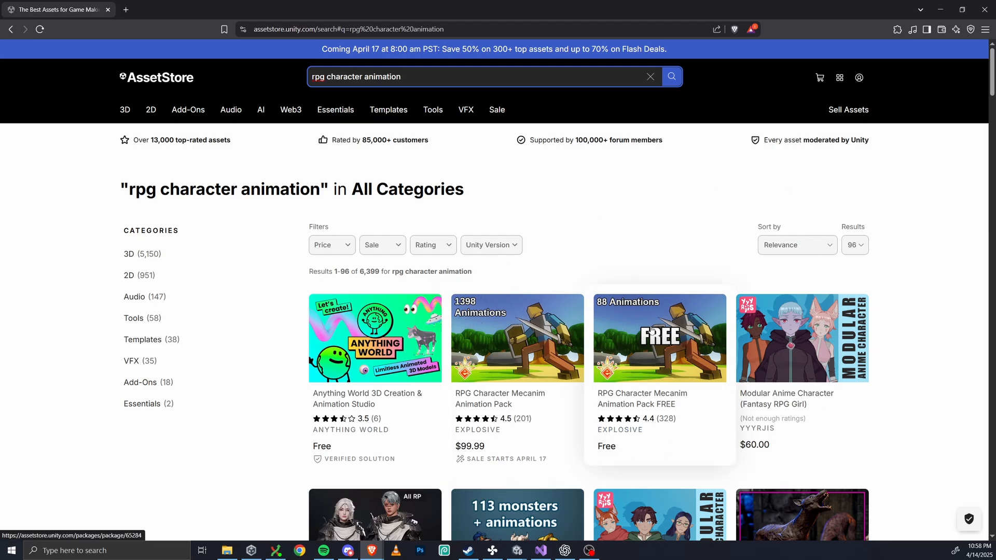
mouse_move(640, 404)
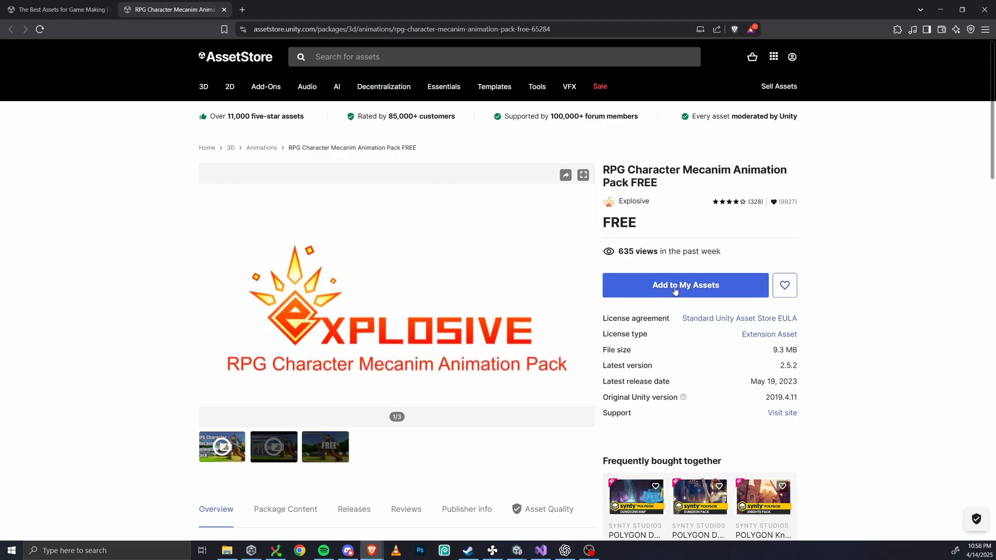
click(685, 285)
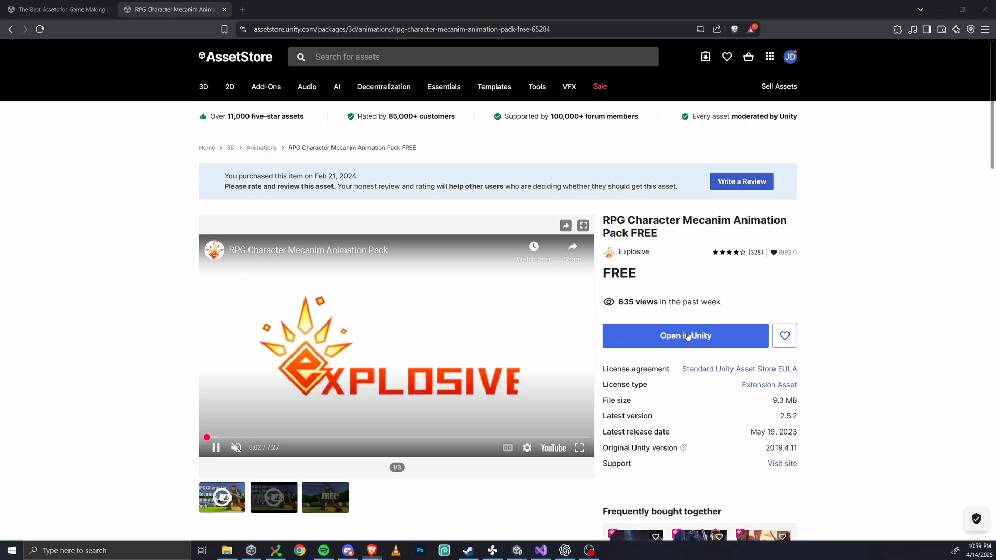
click(685, 335)
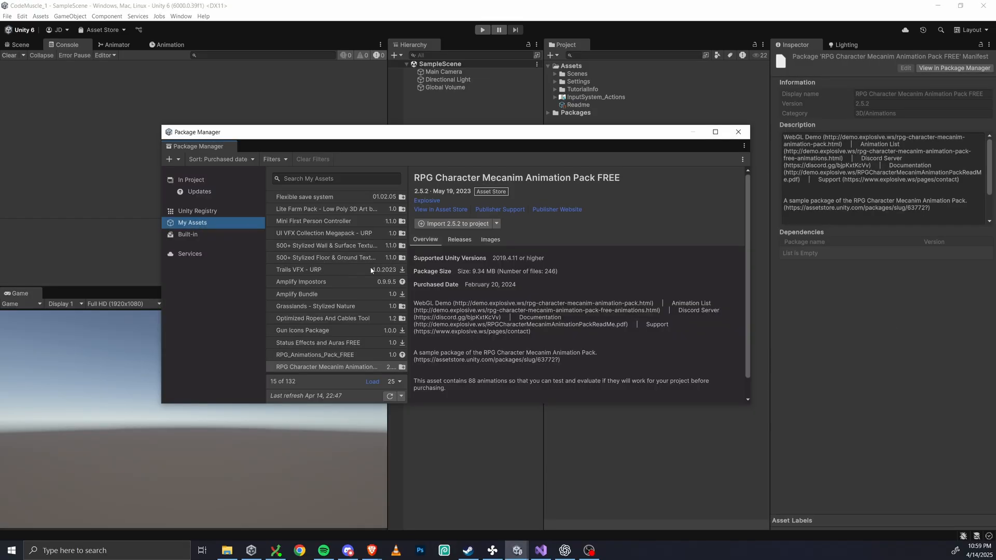
Step: Import the RPG Character pack and browse its ExplosiveLLC Models and Prefabs folders
click(326, 366)
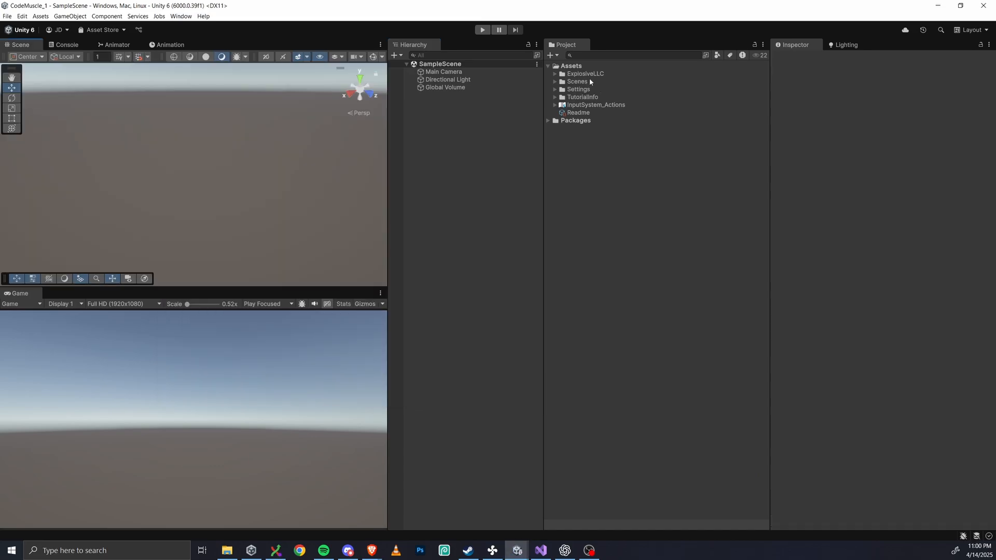
click(554, 73)
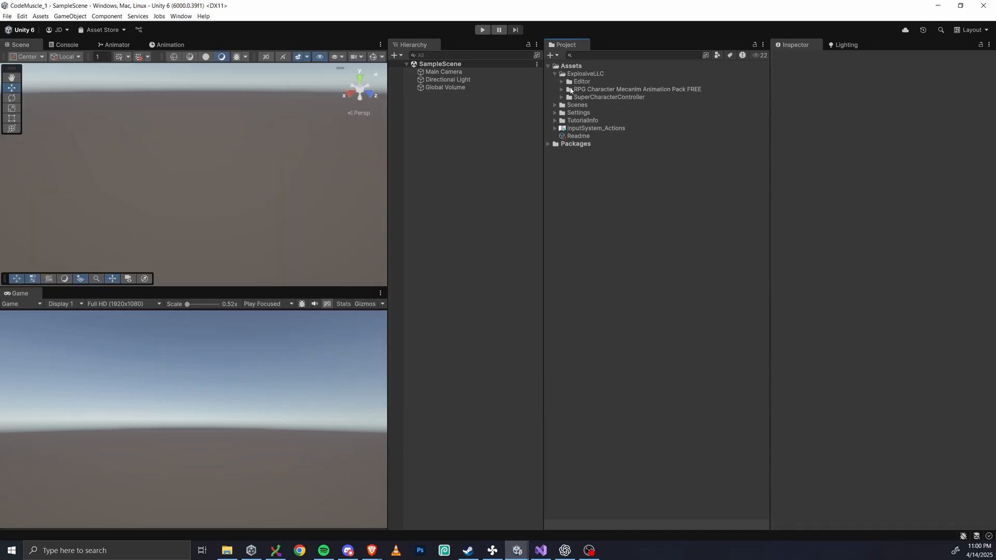
click(615, 183)
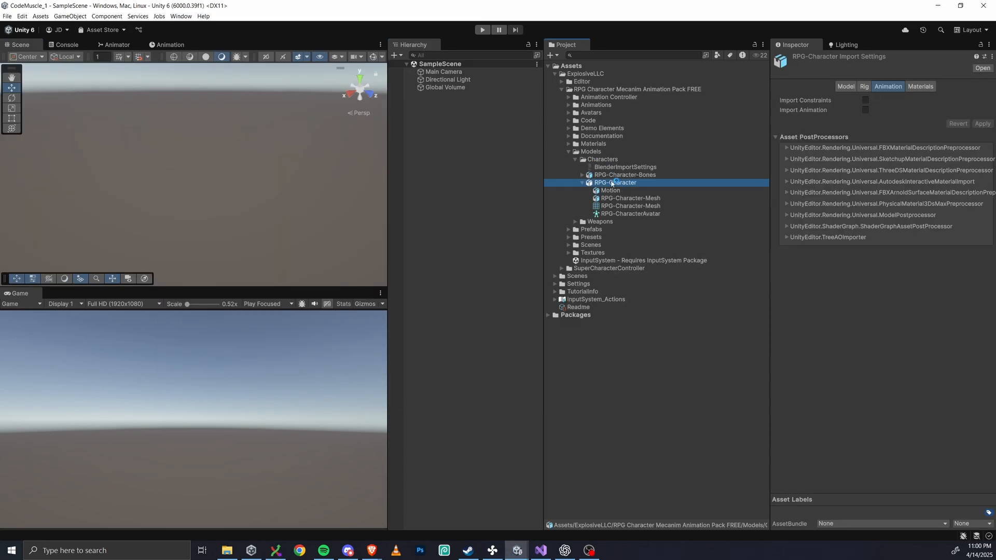
click(575, 229)
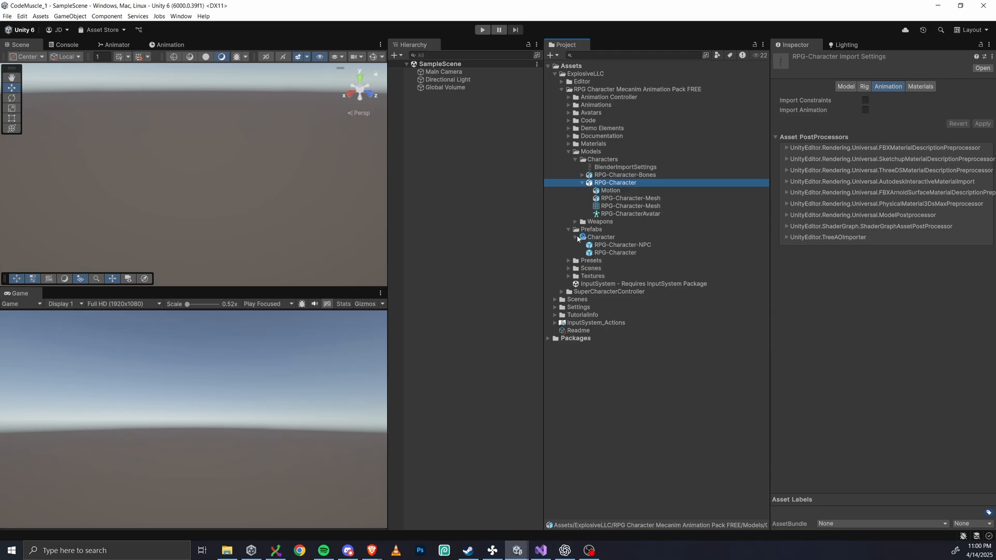
Step: Place the RPG-Character prefab in the scene and open the Render Pipeline Converter for URP
click(615, 252)
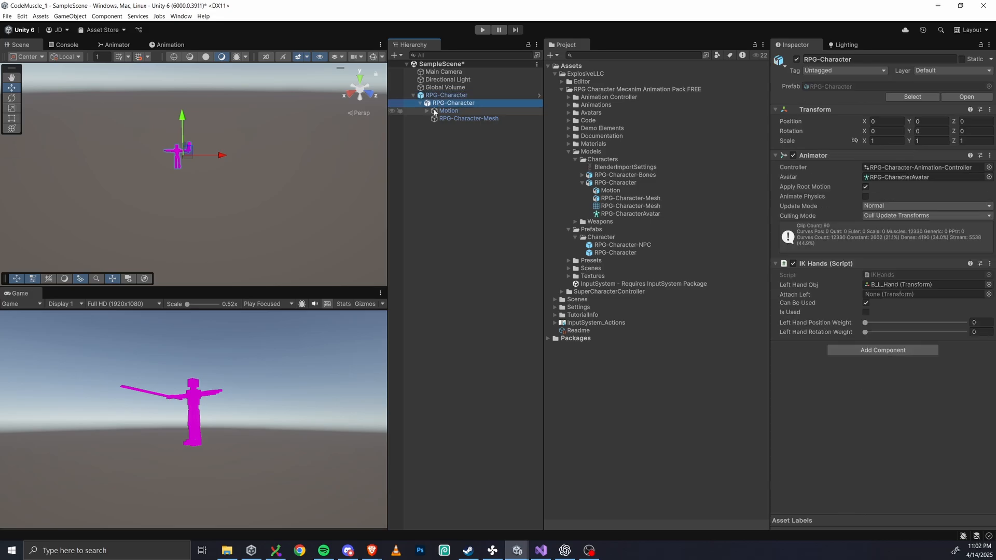
click(468, 118)
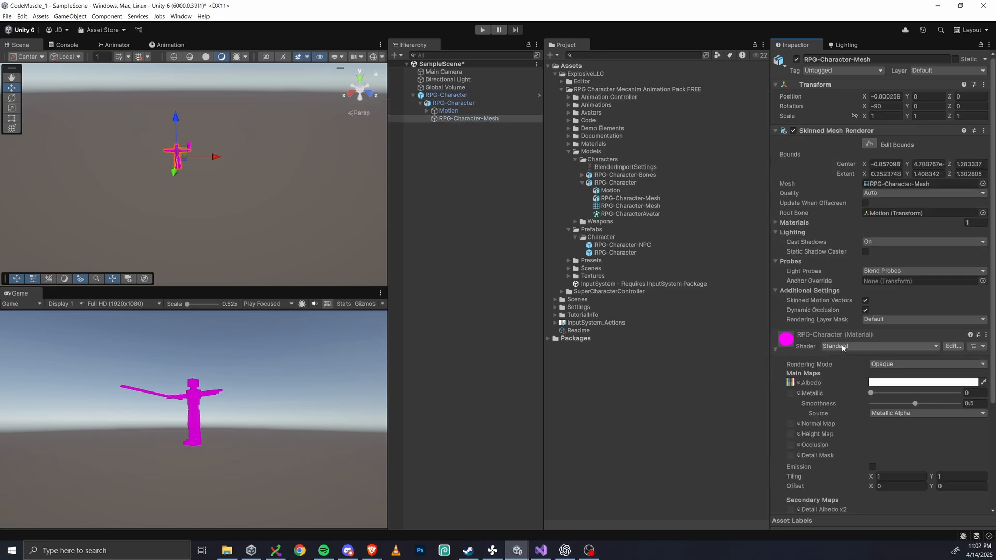
click(196, 17)
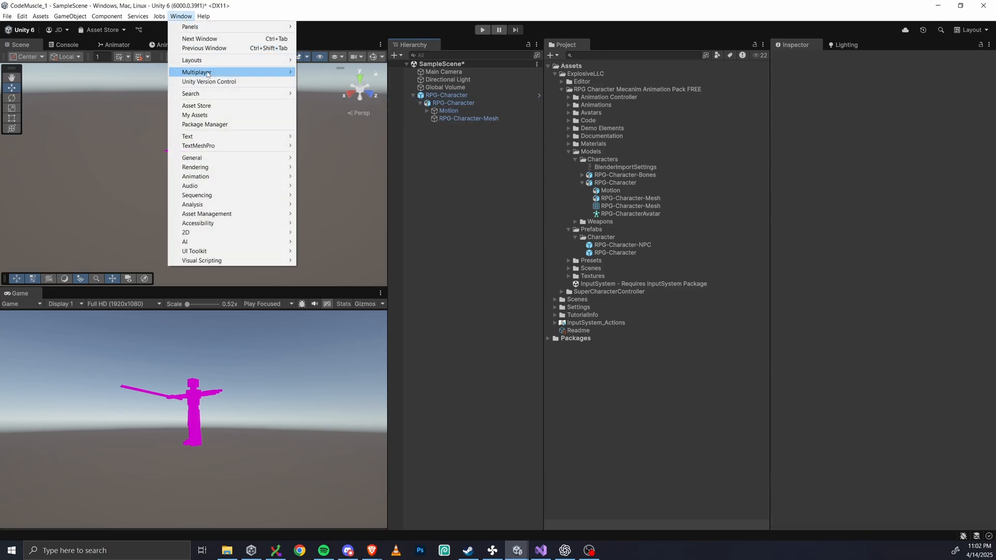
mouse_move(194, 167)
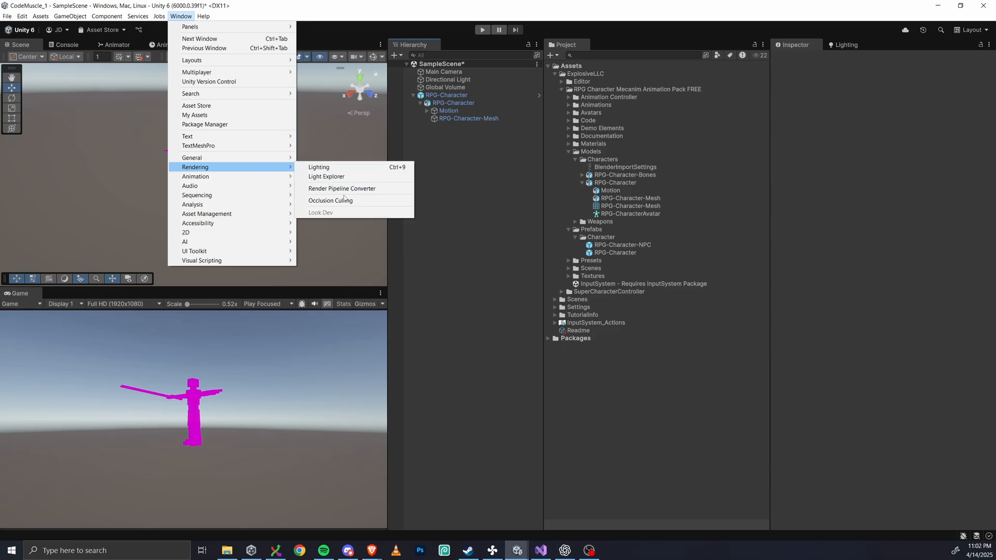
click(341, 189)
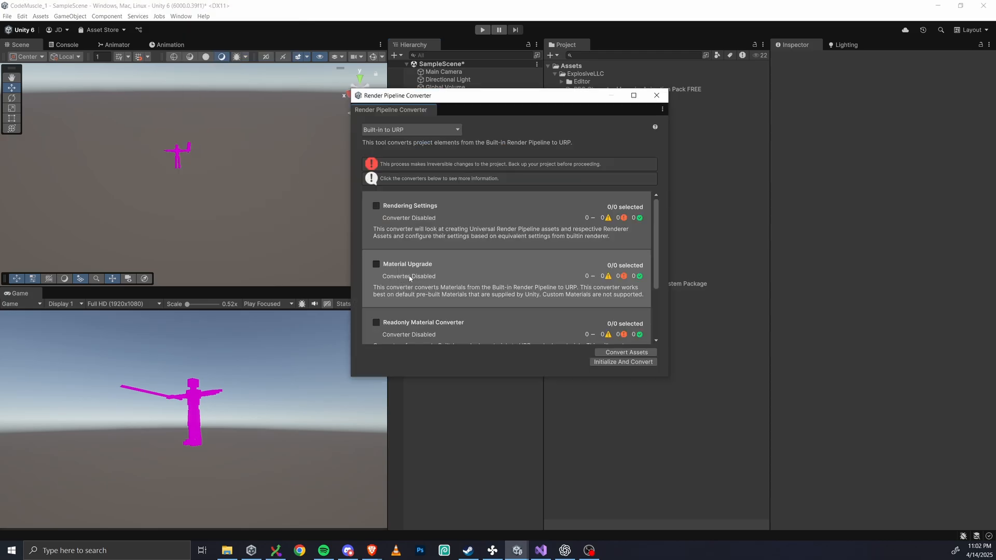
scroll(down, 3)
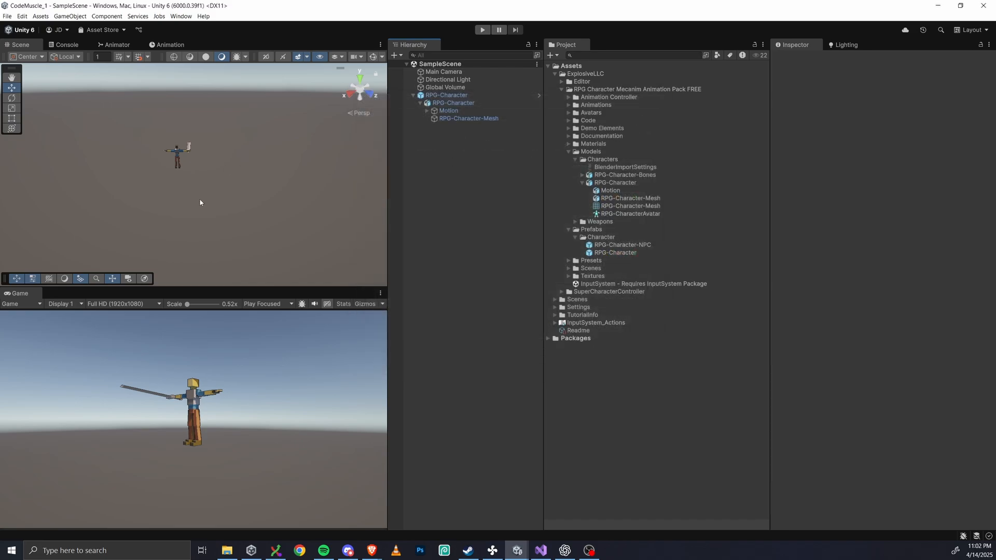
mouse_move(181, 155)
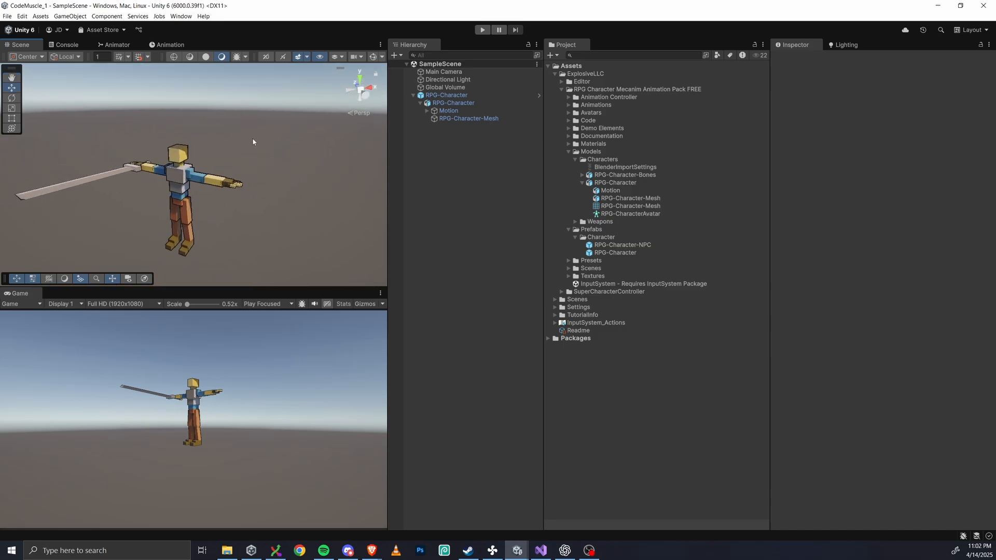
Step: Open RPG-Character-Animation-Controller from the inner RPG-Character's Animator in the Animator window
click(446, 95)
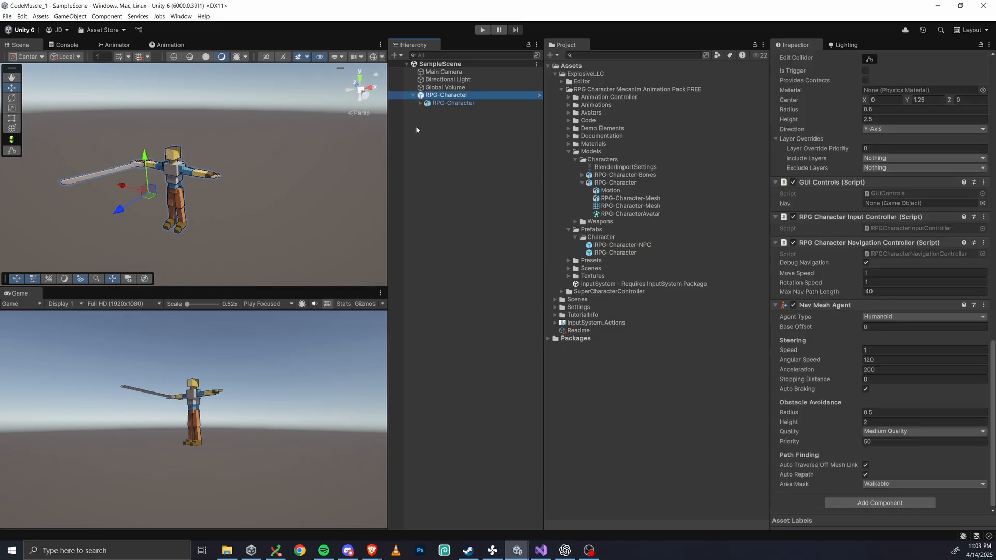
click(453, 103)
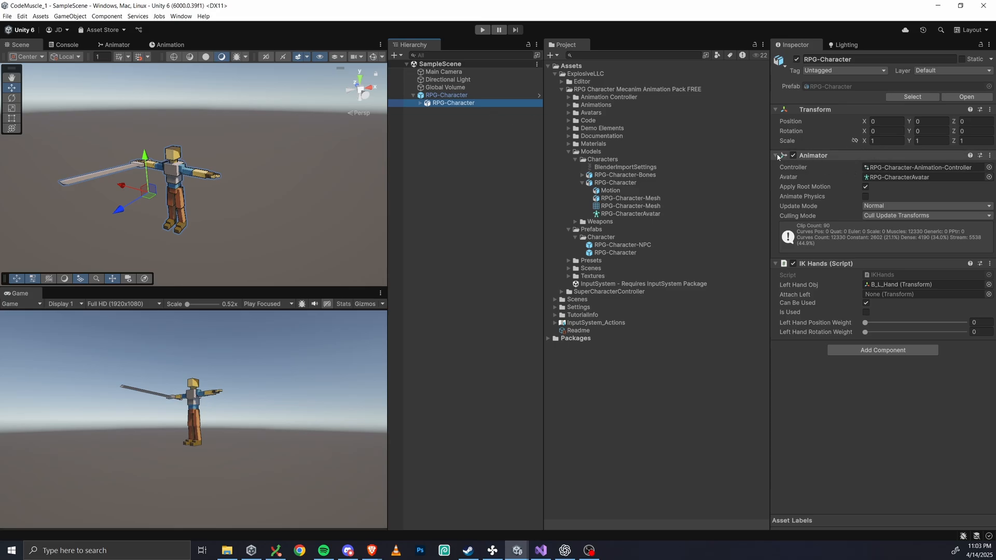
double_click(638, 104)
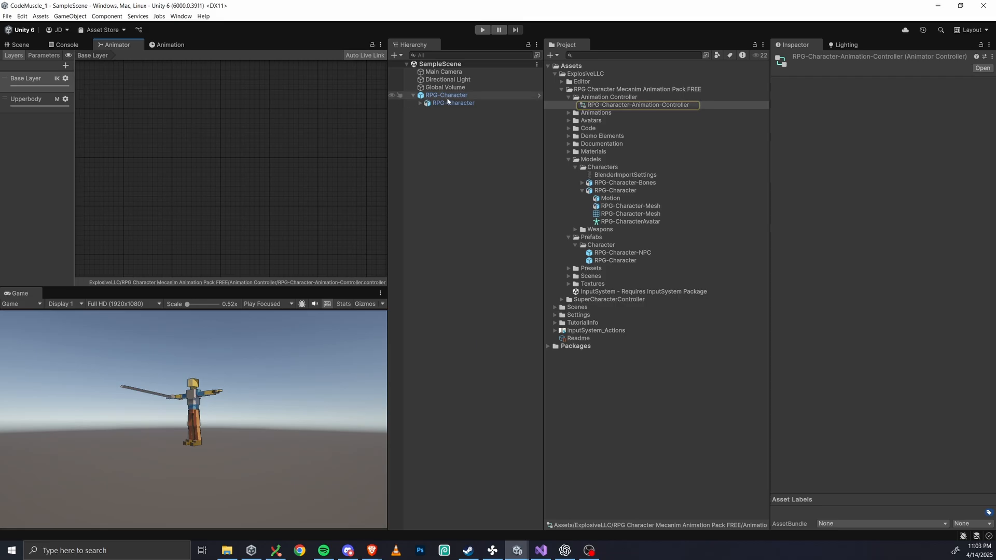
Step: Show the Unarmed-Attack-R1 keyframes for the child RPG-Character in Animation and play the preview
click(202, 16)
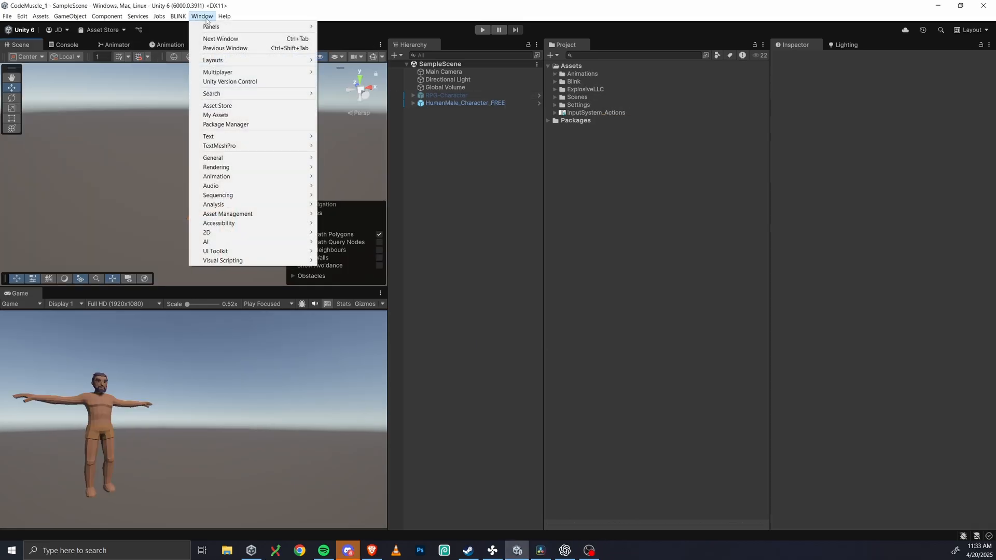
mouse_move(248, 130)
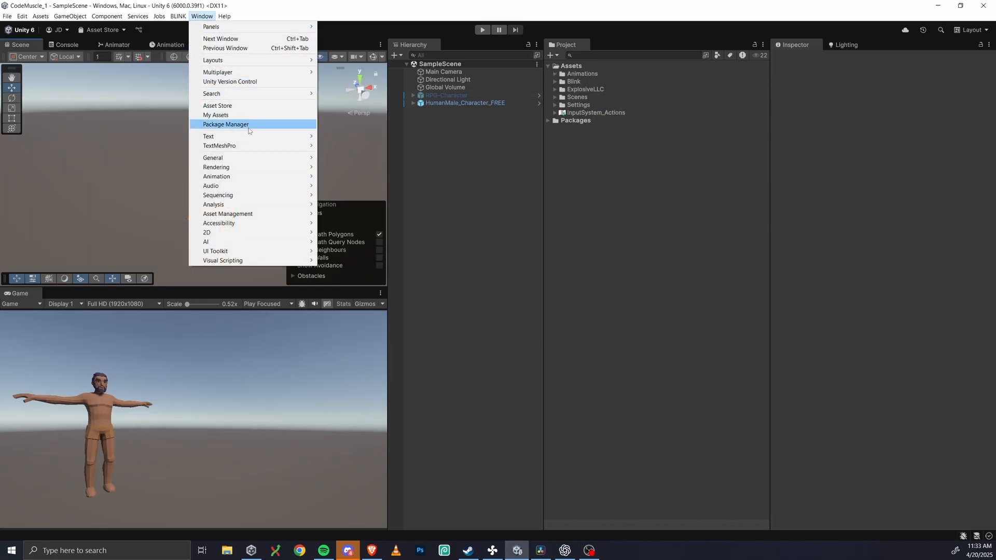
mouse_move(217, 176)
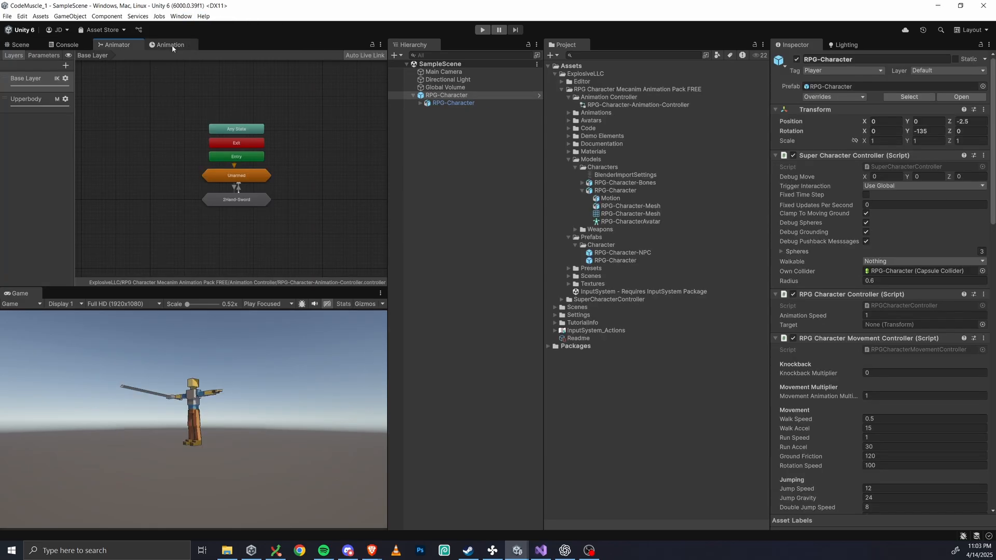
click(171, 44)
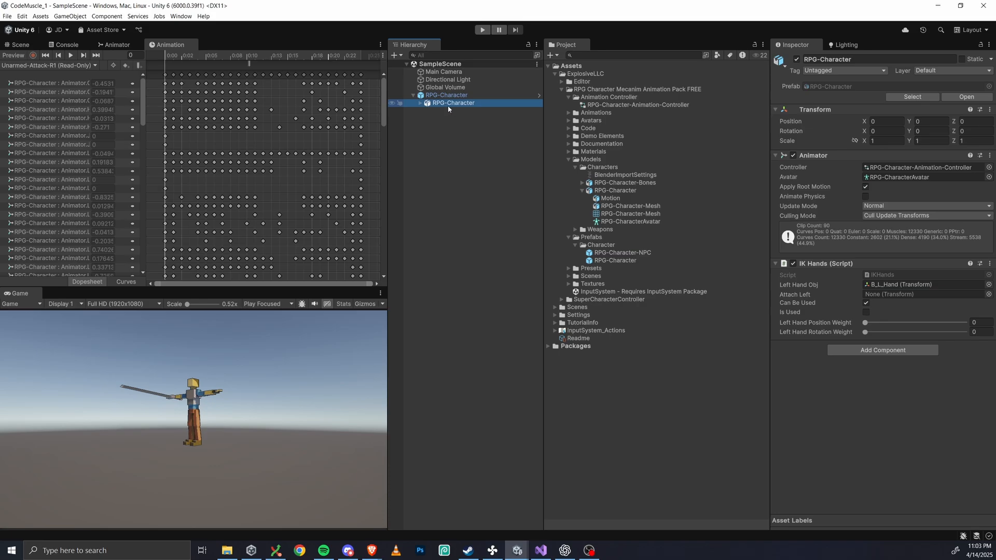
click(49, 66)
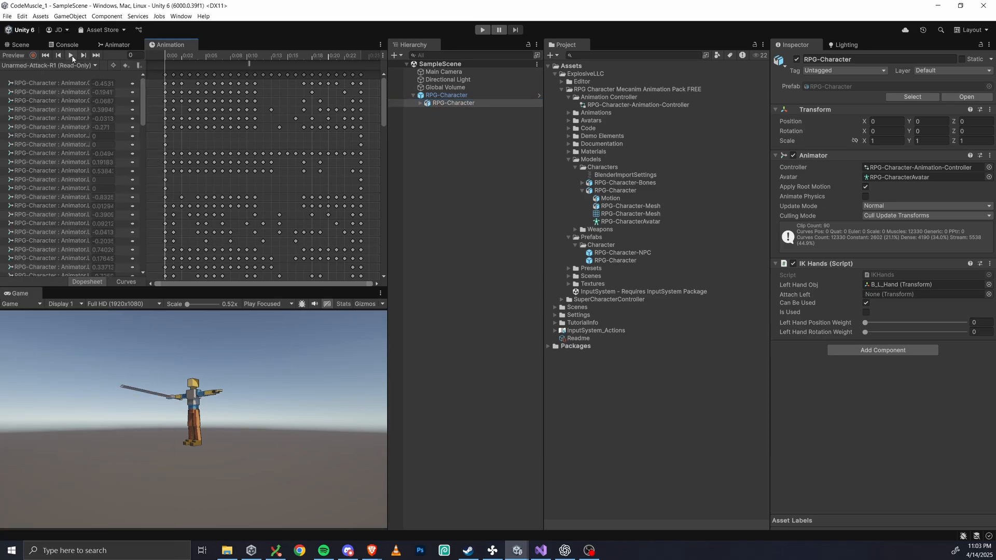
click(72, 55)
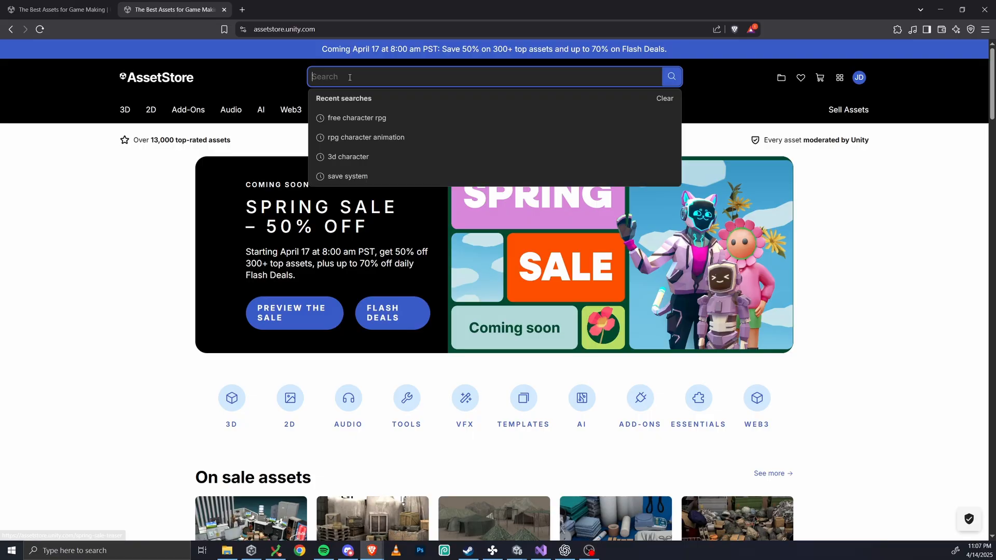
Step: Search the Asset Store and open FREE Low Poly Human - RPG Character in Unity
click(356, 117)
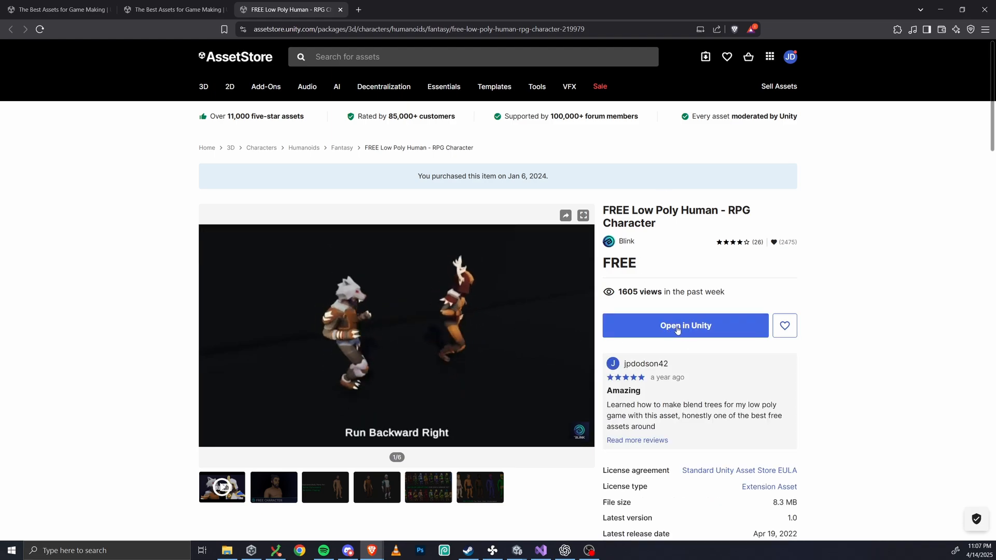
click(685, 325)
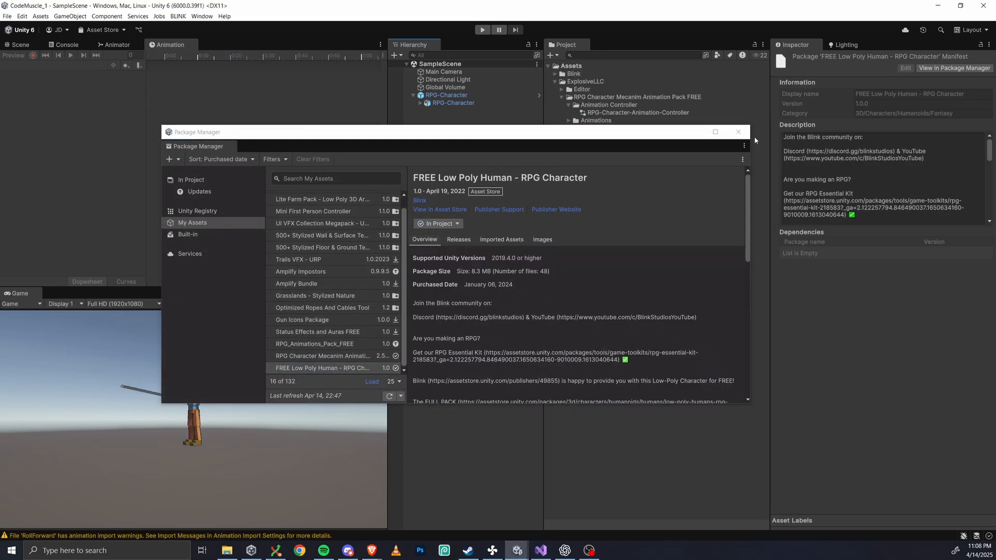
Step: Close Package Manager and place HumanMale_Character_FREE from Blink's Prefabs_Humans into the scene
click(738, 132)
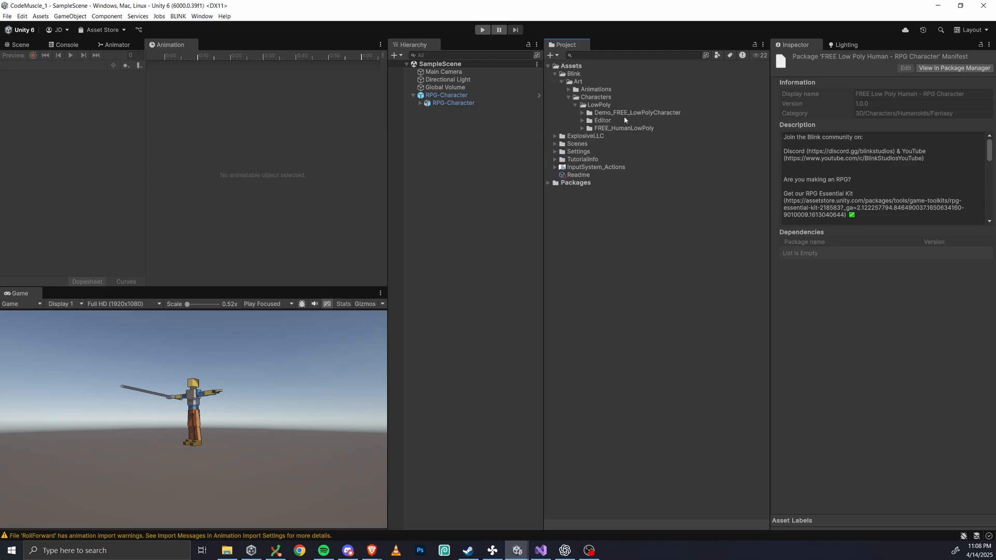
click(647, 190)
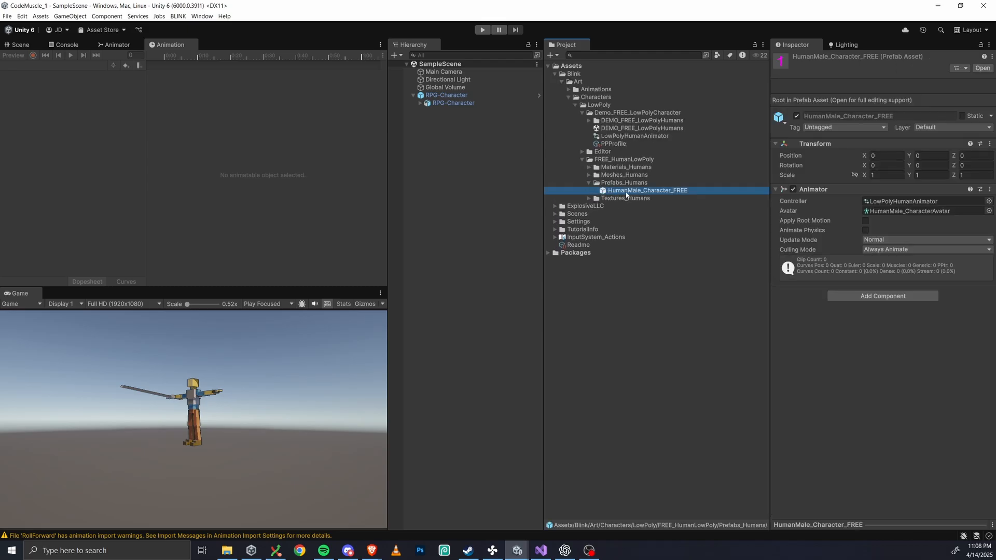
click(202, 16)
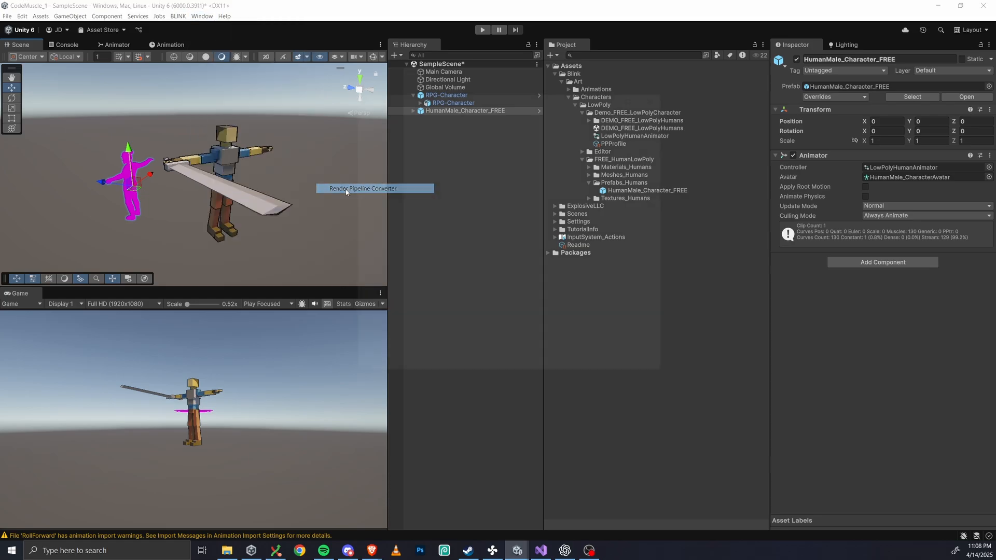
Step: Convert project materials to URP with the Render Pipeline Converter, then disable RPG-Character
click(363, 188)
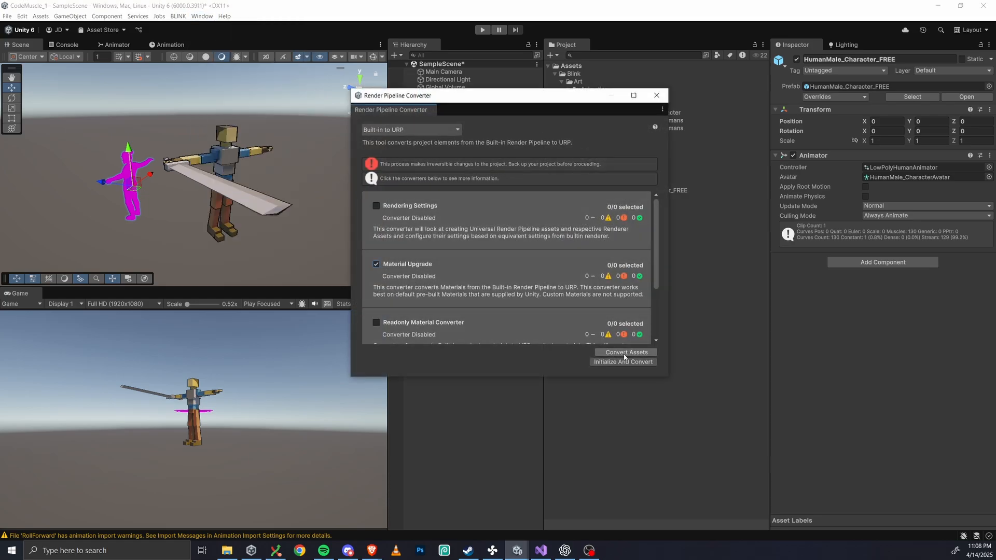
click(625, 352)
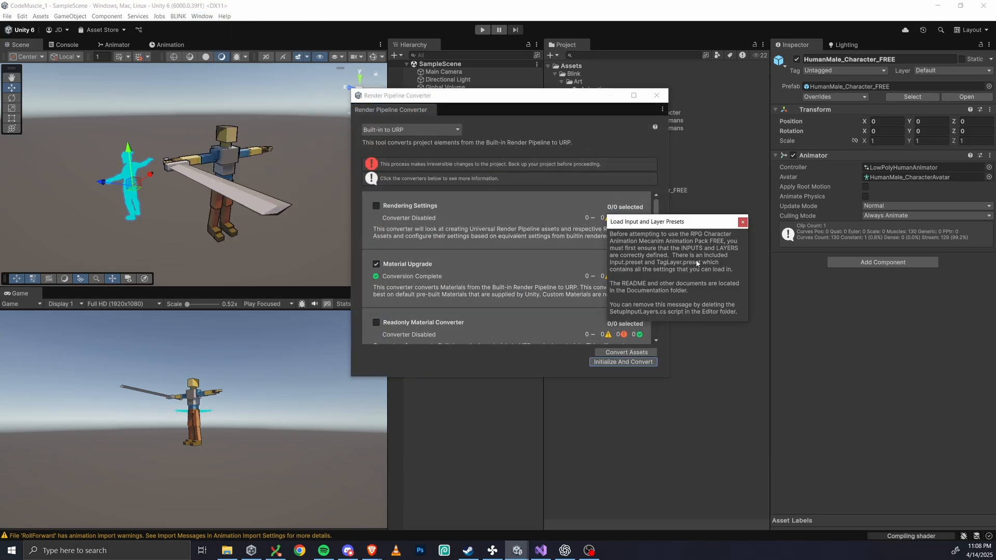
click(656, 95)
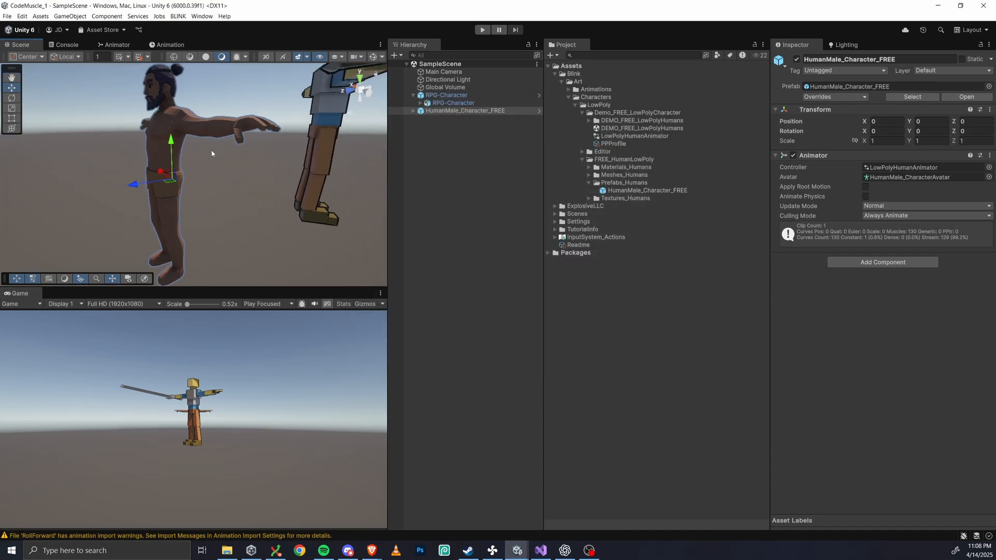
click(447, 95)
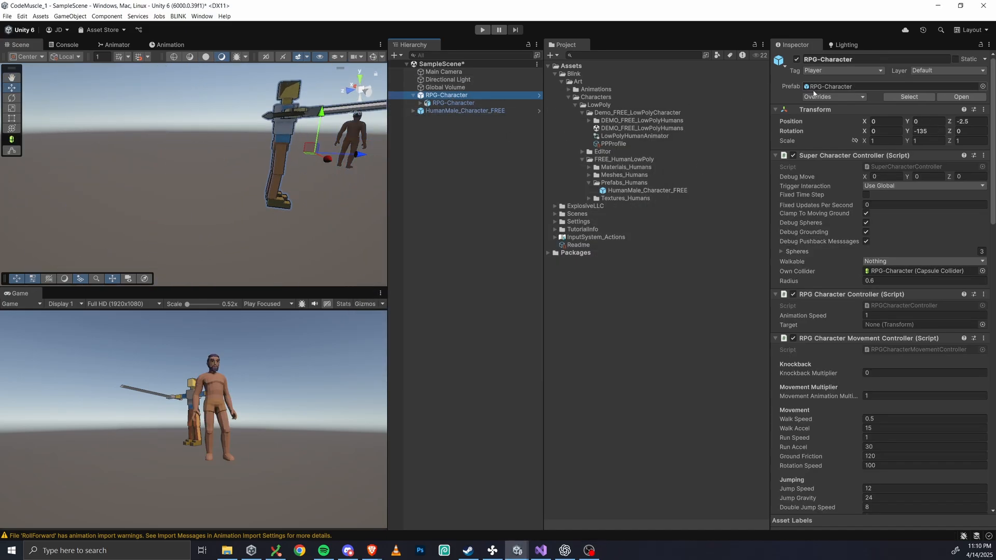
click(117, 45)
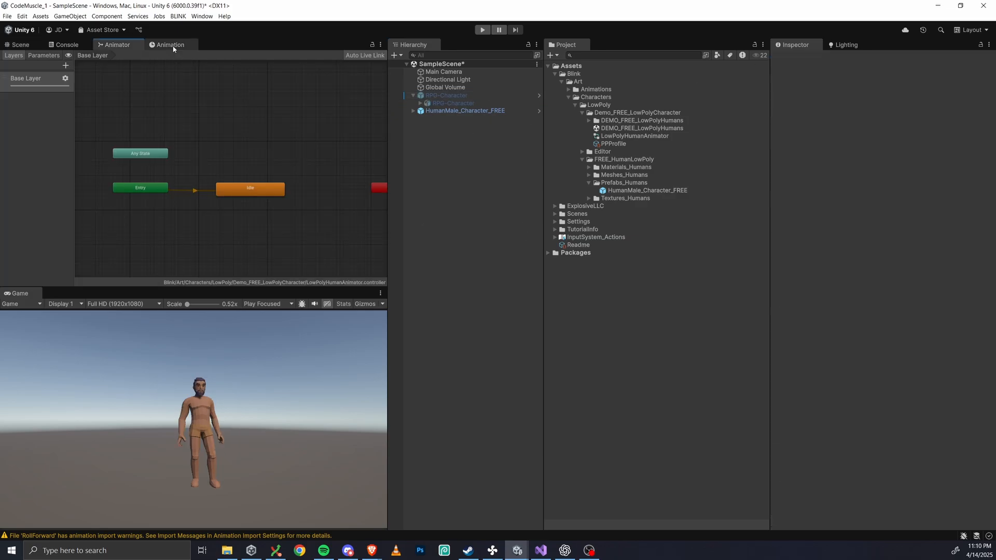
click(173, 44)
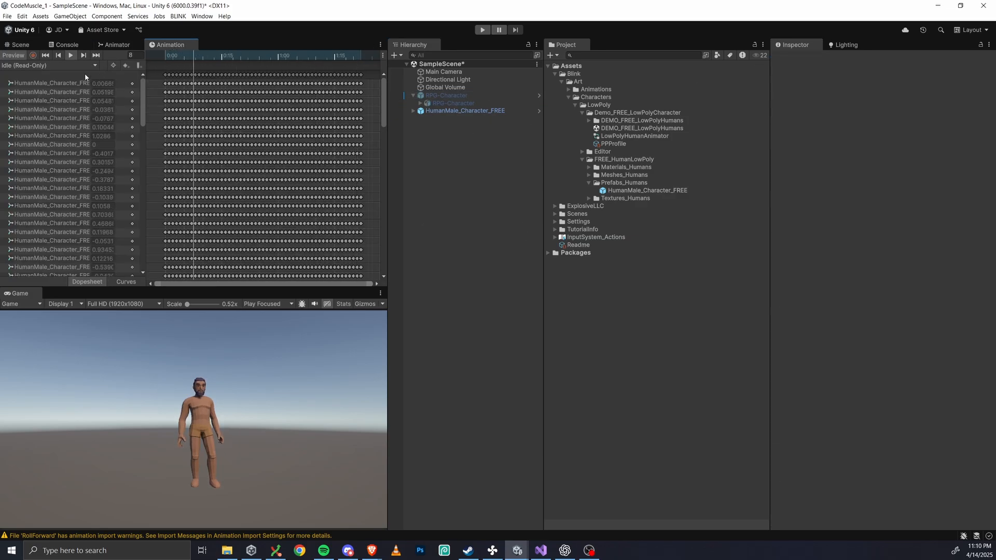
click(49, 65)
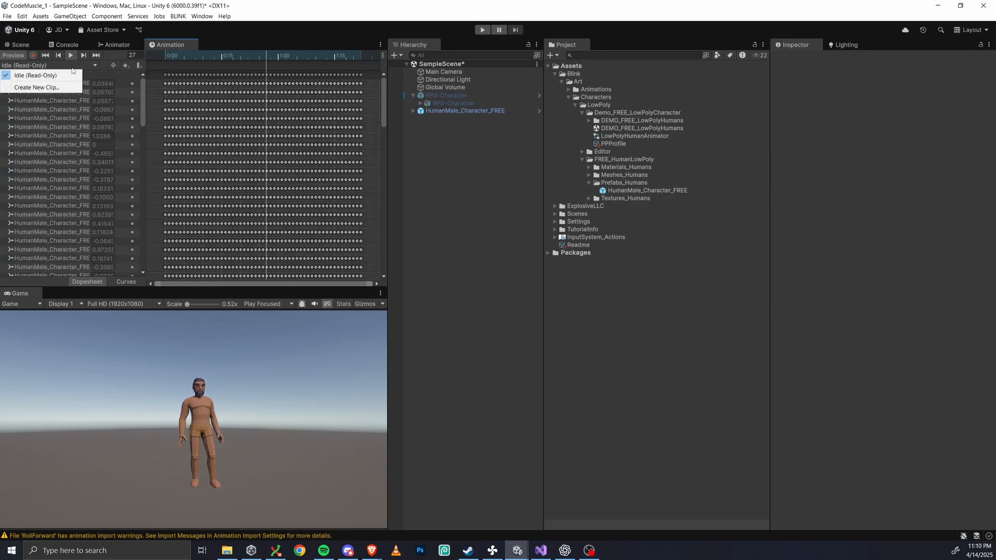
click(118, 44)
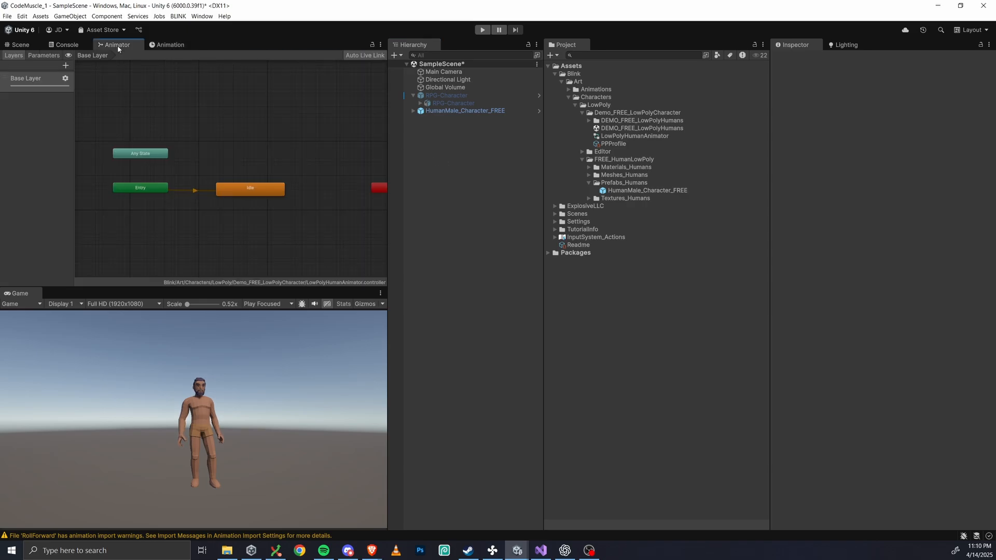
mouse_move(214, 383)
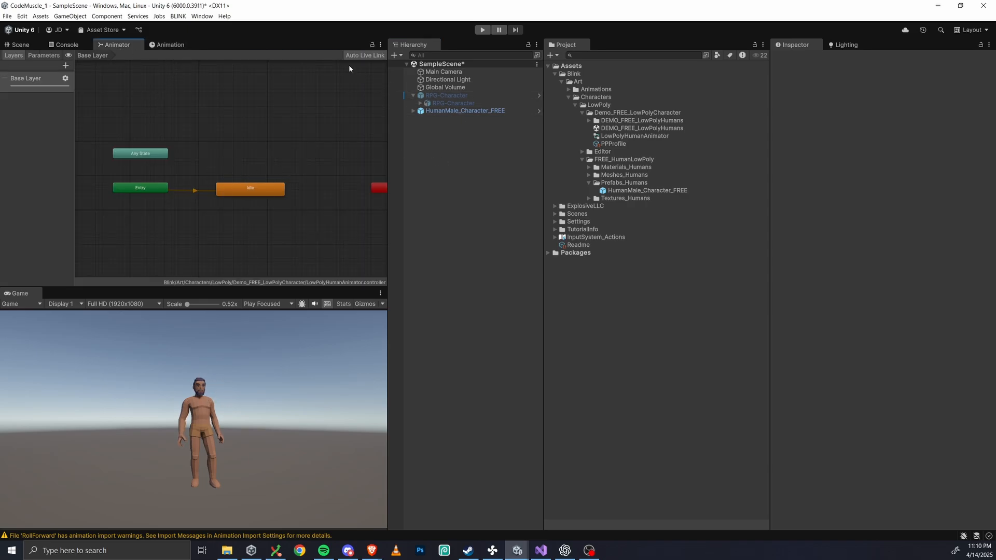
click(464, 111)
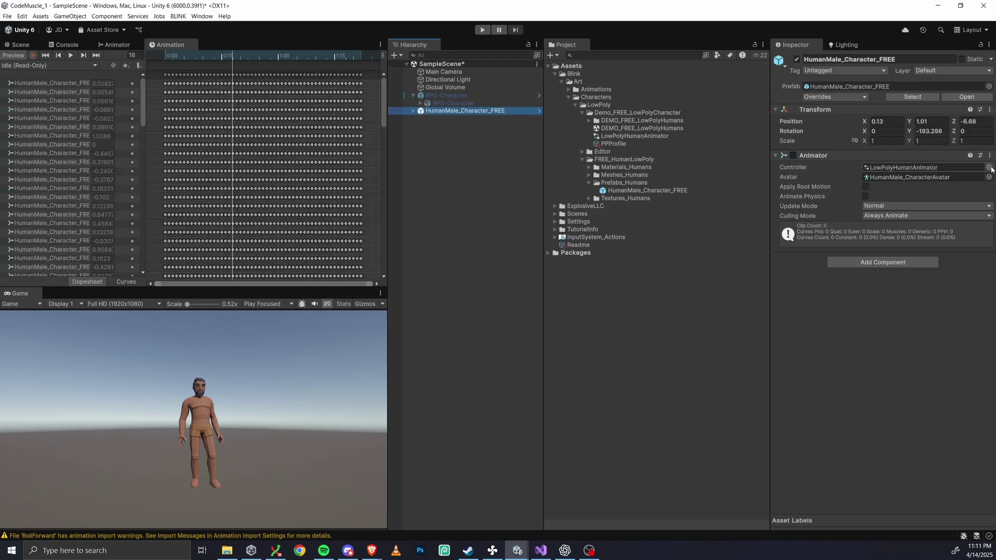
Step: Assign RPG-Character-Animation-Controller to HumanMale_Character_FREE and preview Unarmed-Attack-R1
click(988, 167)
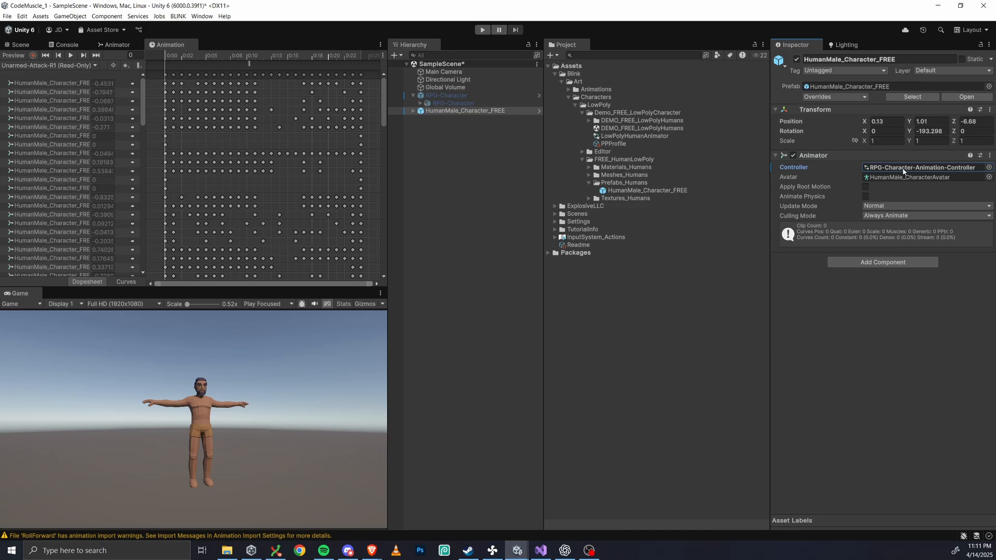
click(53, 65)
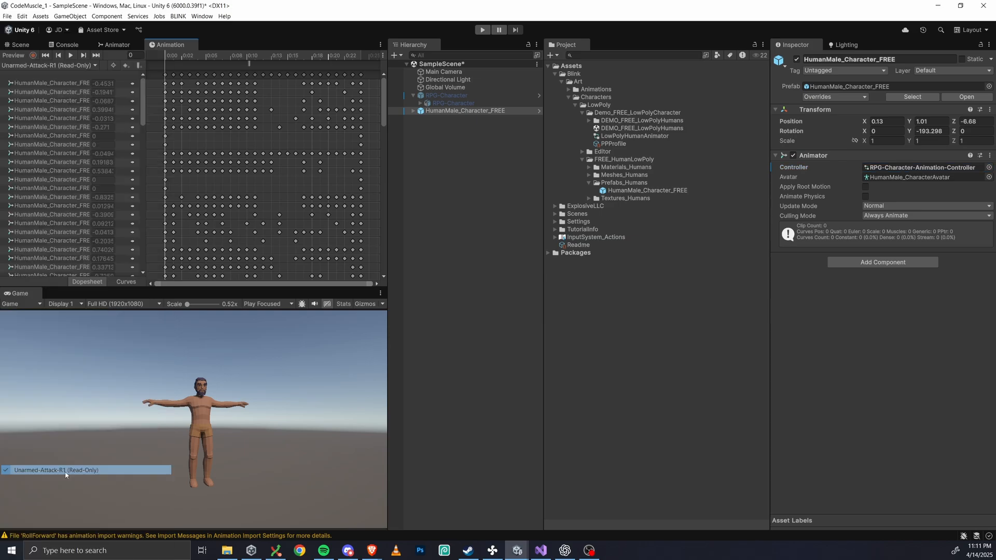
click(73, 55)
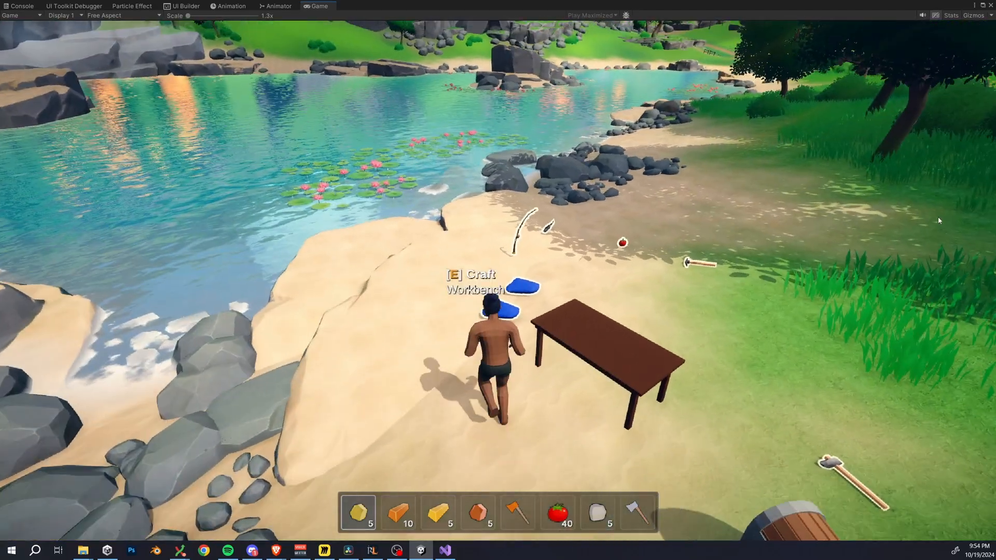
Step: Switch from Unity to the browser tab showing mixamo.com's homepage
key(i)
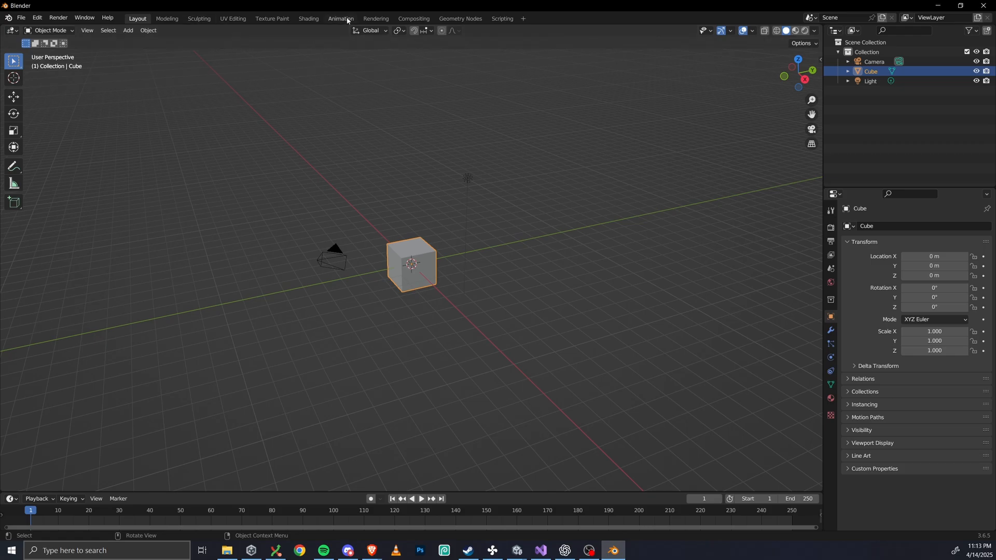
click(340, 18)
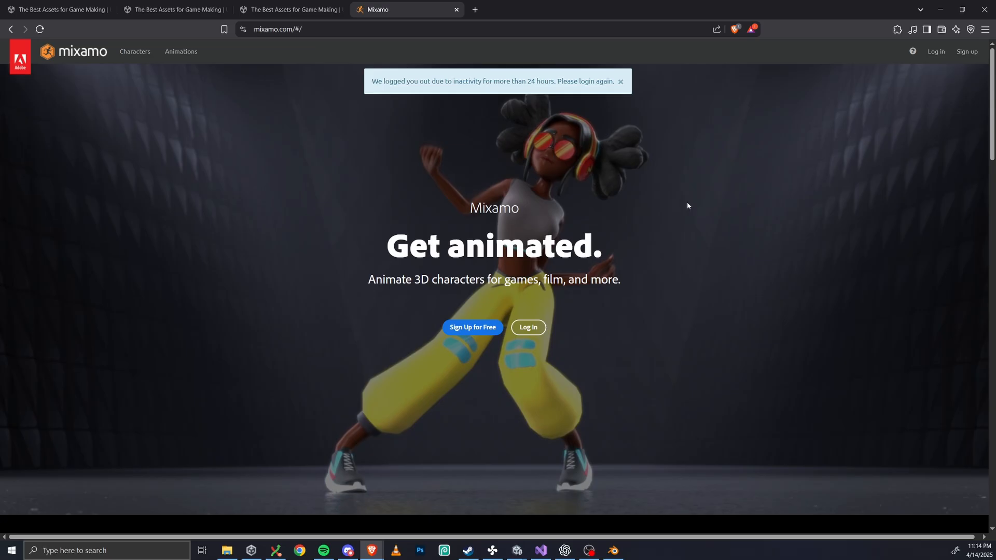
mouse_move(534, 327)
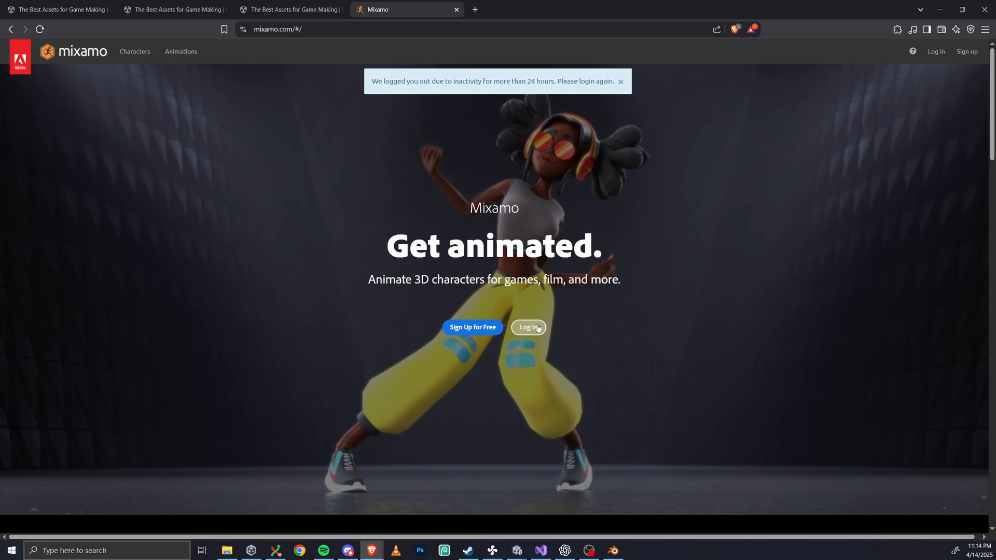
Step: Sign in to Mixamo, search 'golf' and preview the Golf Drive animation
click(529, 327)
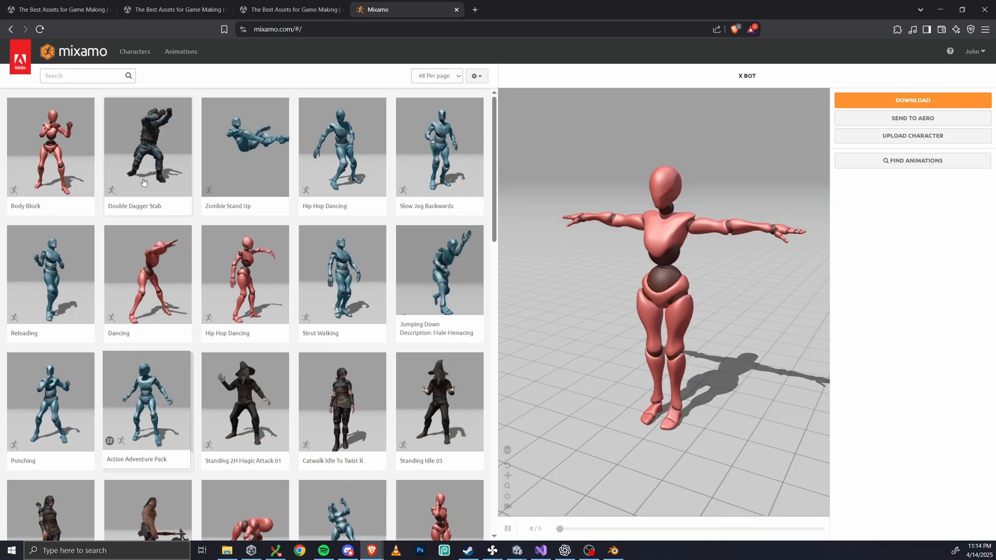
click(83, 76)
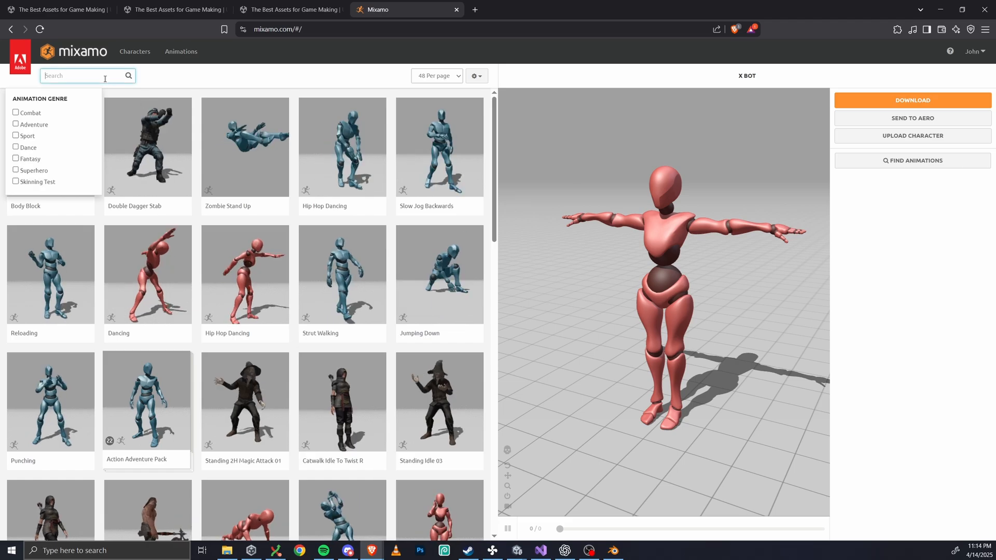
text(golf)
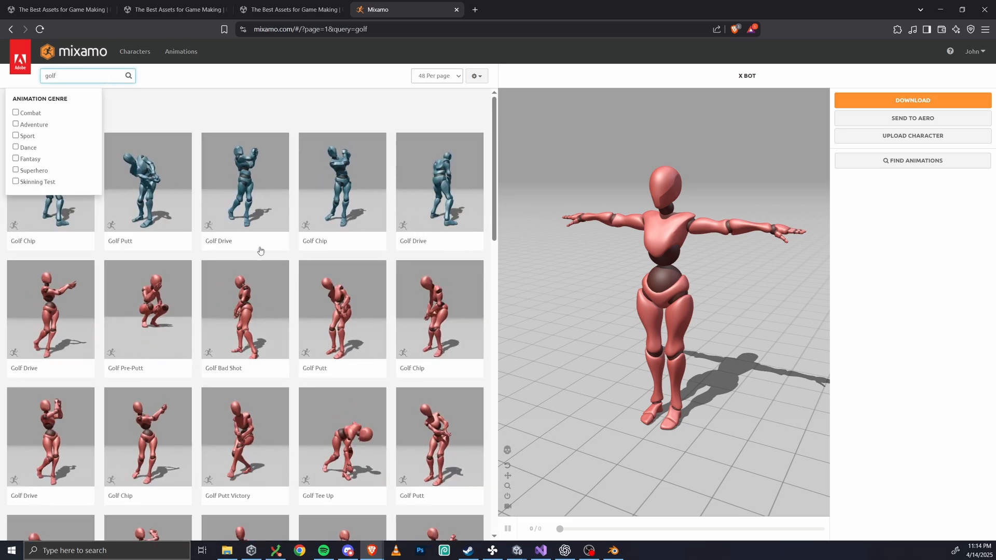
click(245, 182)
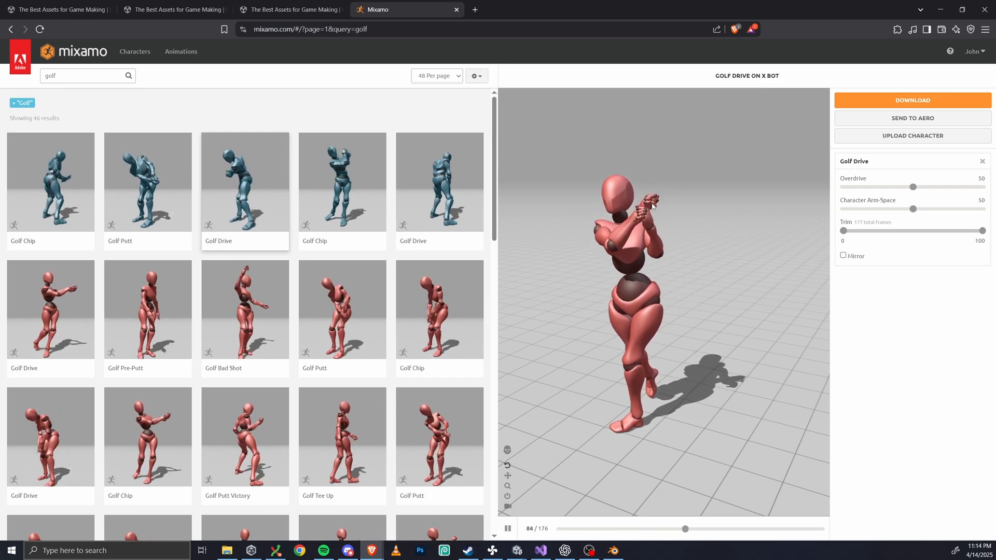
Step: Set Golf Drive's download options to Without Skin and FBX For Unity
click(912, 100)
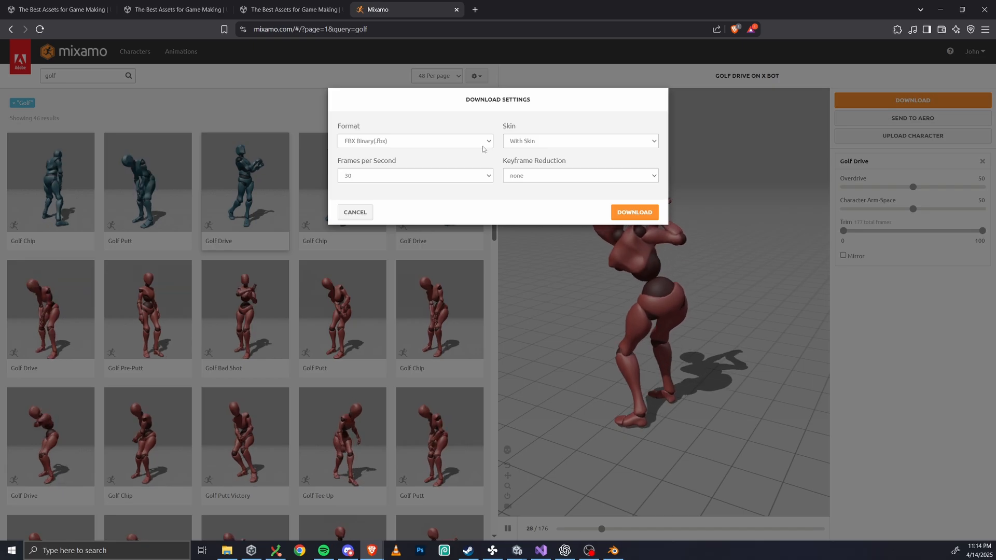
click(580, 140)
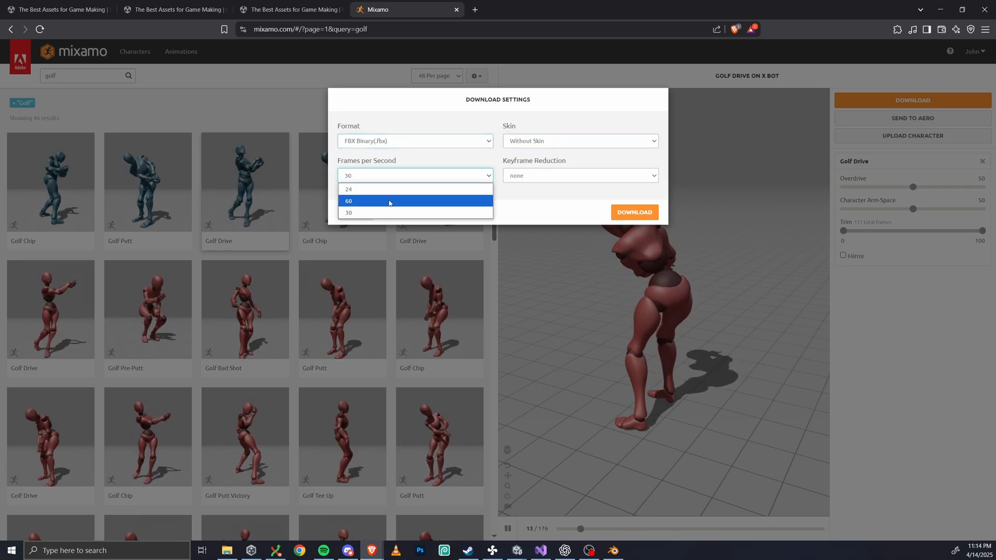
click(414, 141)
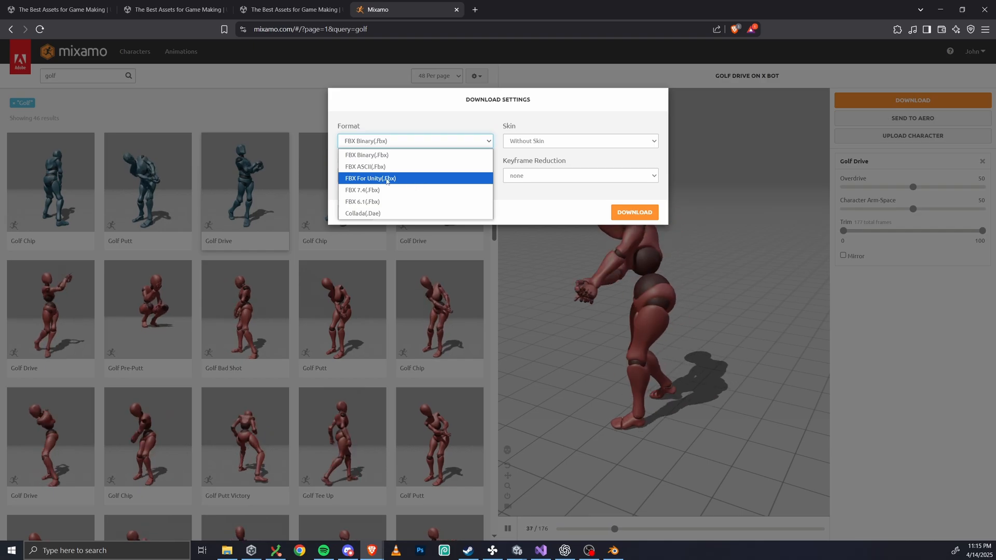
click(635, 212)
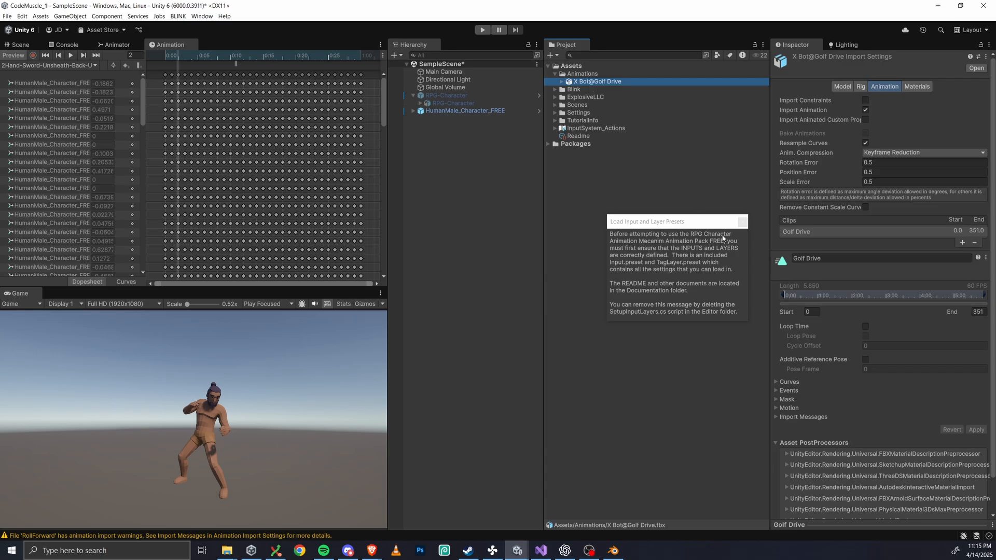
Step: Change X Bot@Golf Drive's Rig Animation Type to Humanoid
click(842, 86)
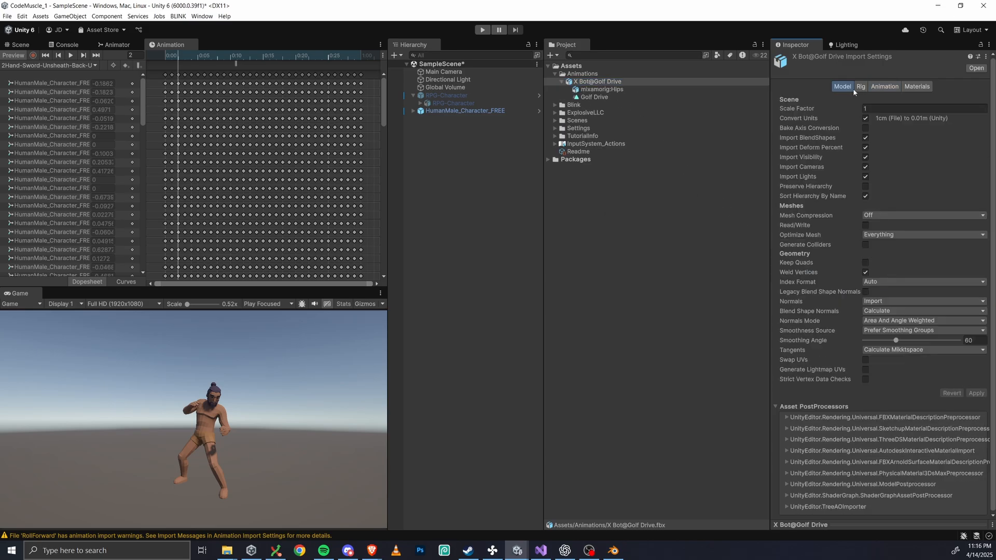
click(860, 86)
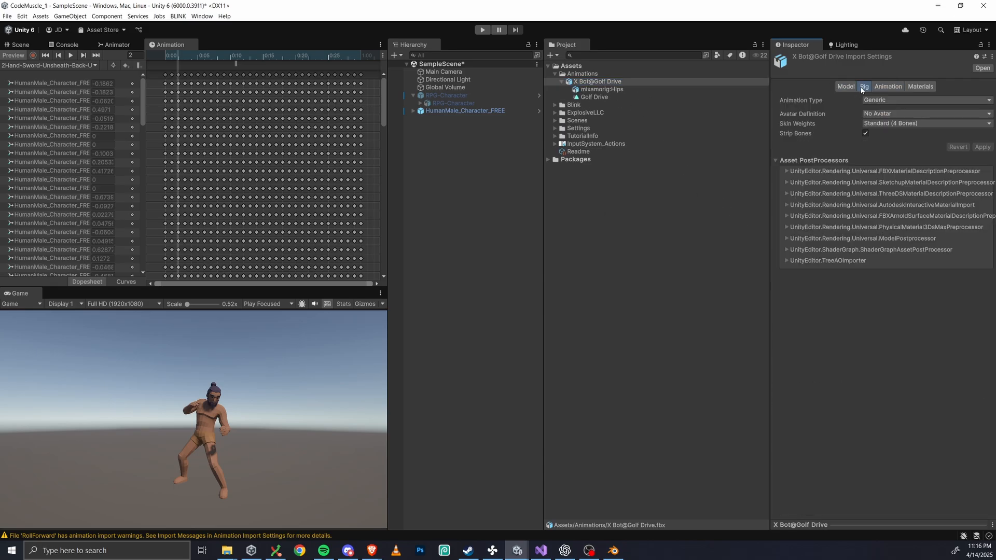
click(926, 100)
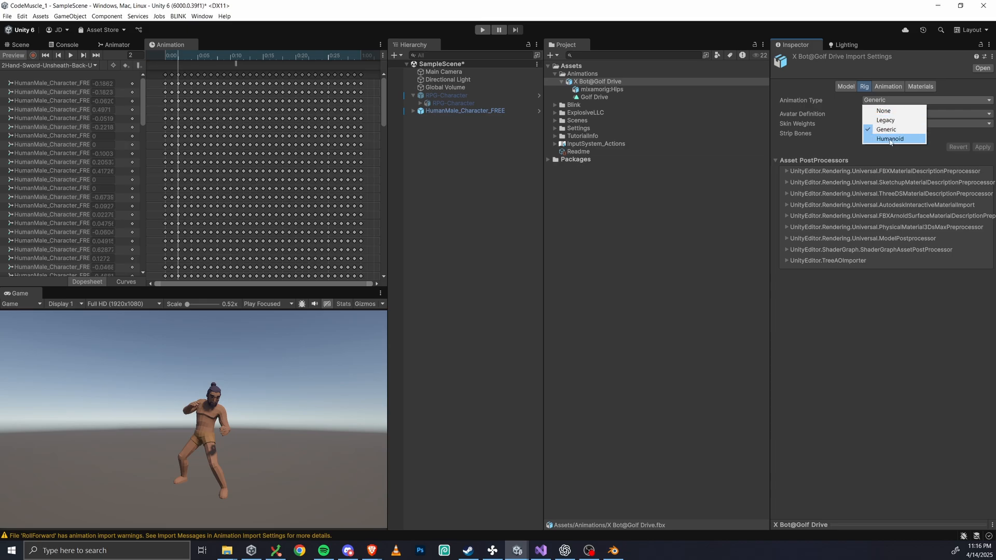
click(892, 138)
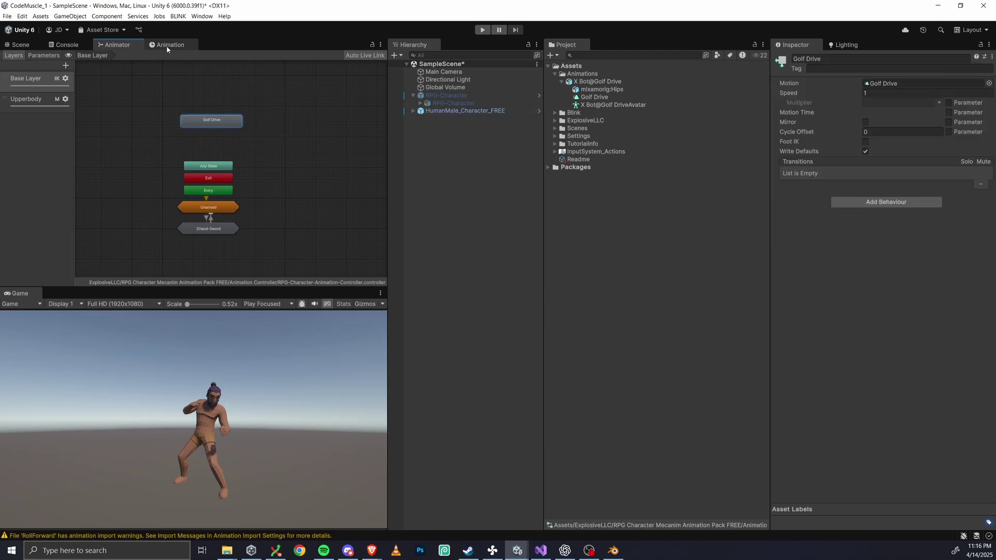
Step: Load the Golf Drive clip into the Animation window's keyframe timeline
click(171, 44)
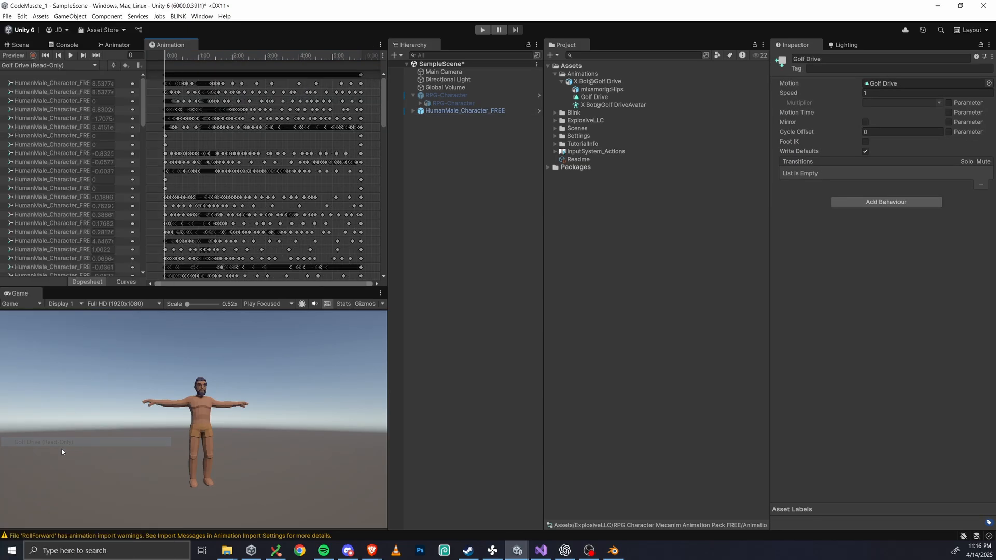
click(71, 55)
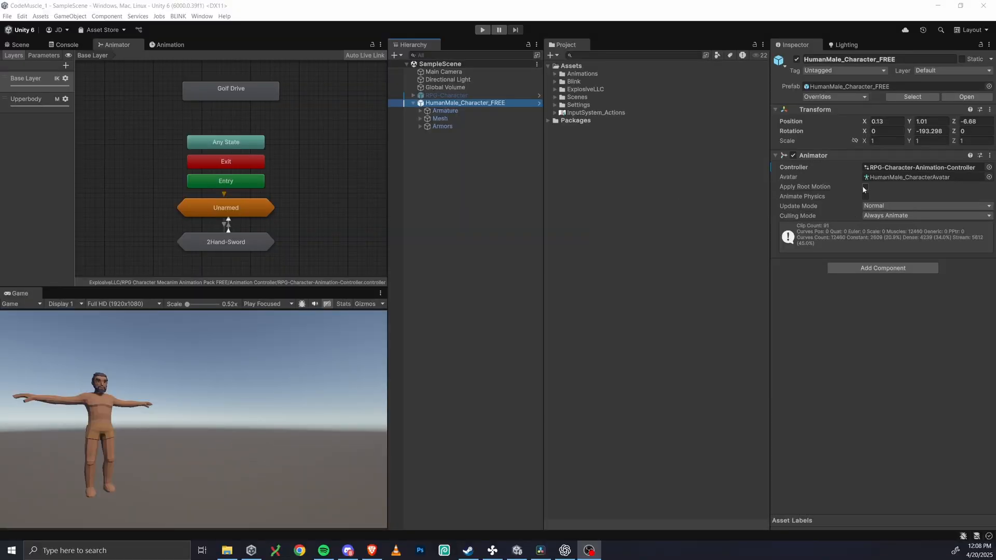
Step: Toggle Apply Root Motion on HumanMale_Character_FREE's Animator component
click(865, 187)
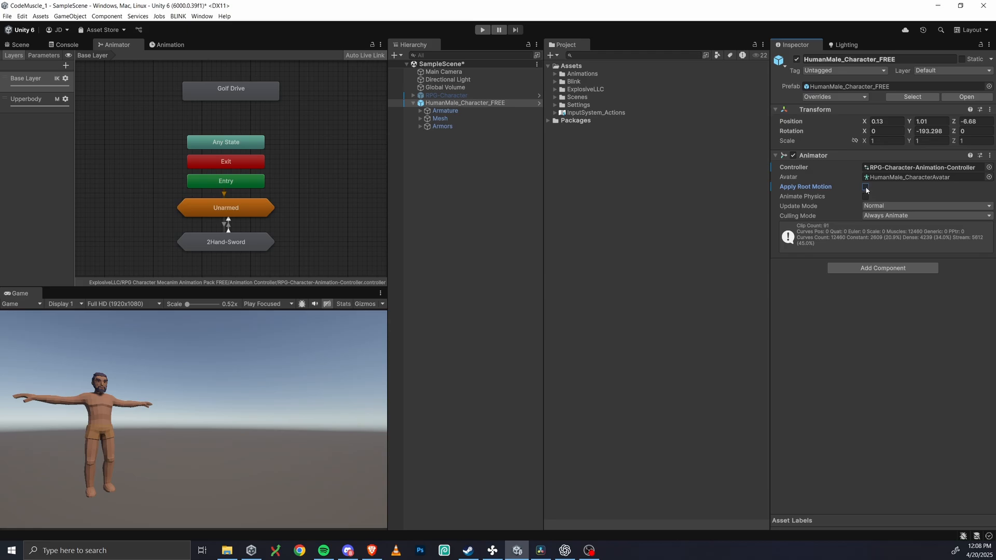
click(865, 187)
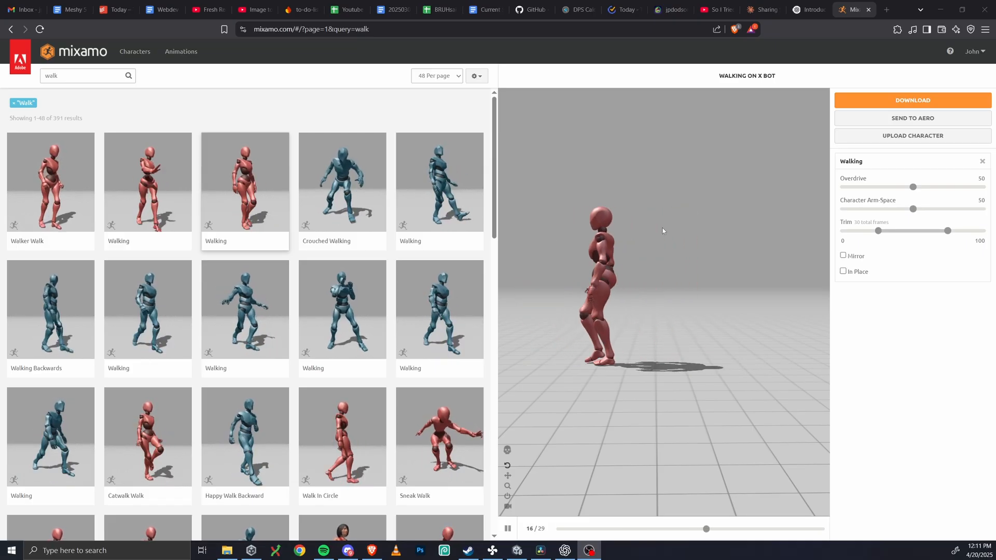
Step: Toggle the Walking clip's In Place checkbox repeatedly to compare travel versus in-place
click(843, 271)
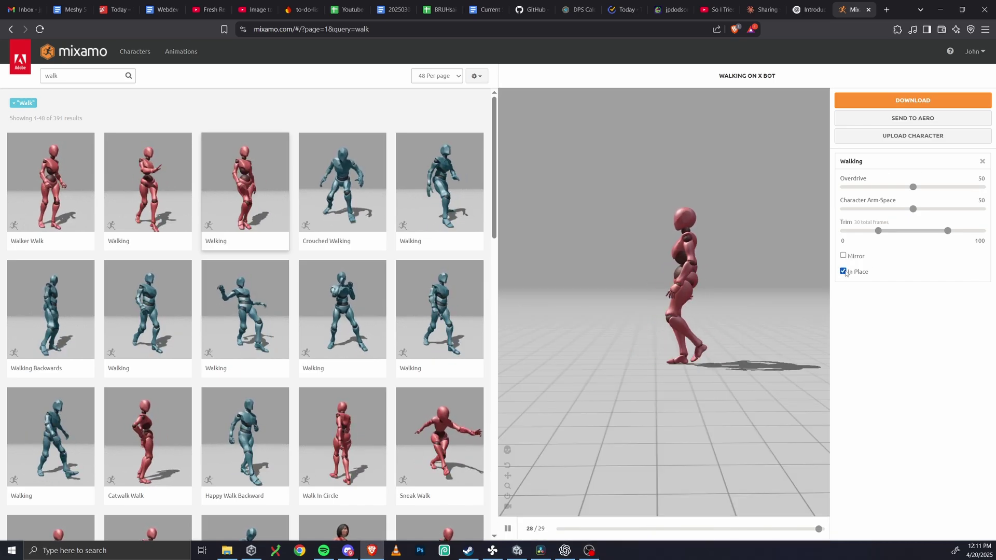
click(842, 271)
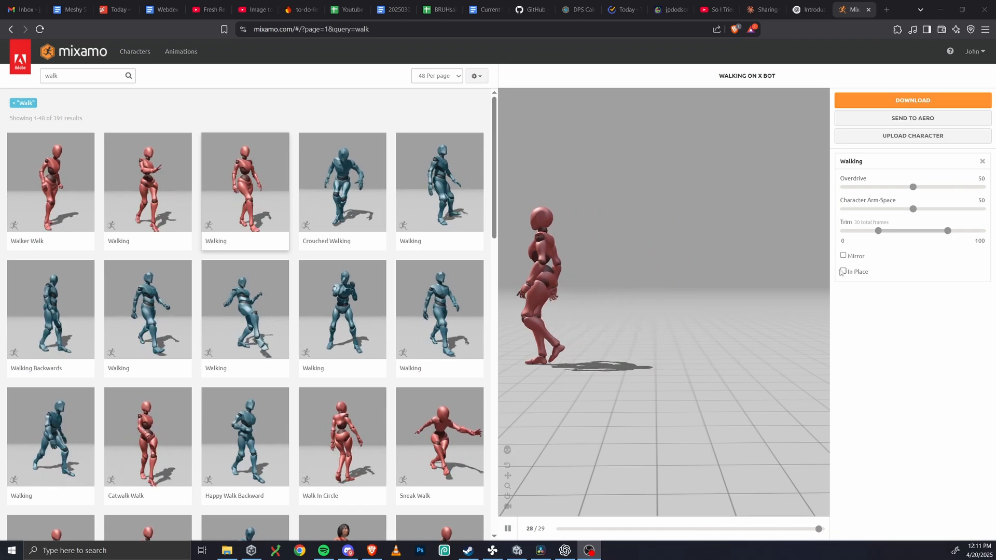
click(842, 271)
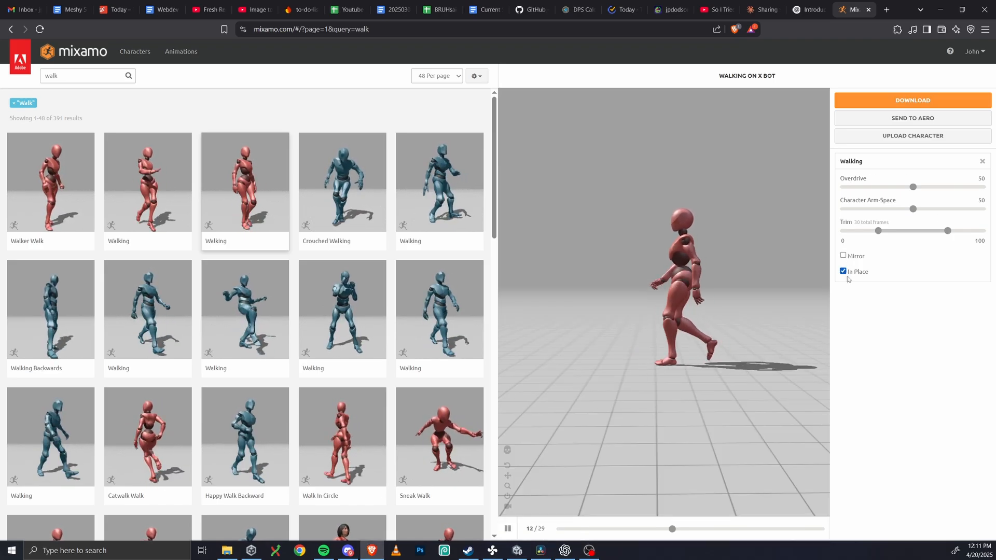
click(842, 271)
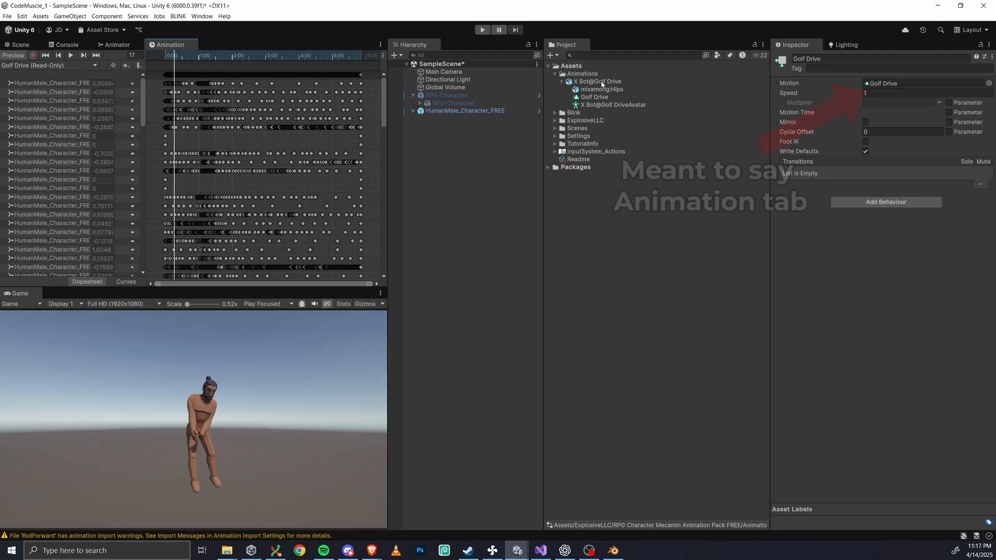
Step: Bake Golf Drive's root transform into pose, then play the clip preview
click(598, 81)
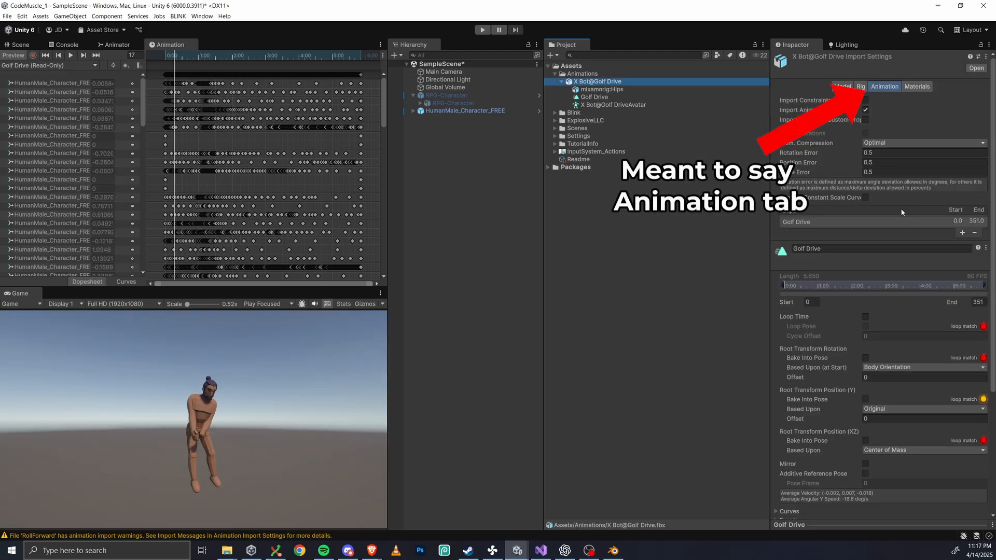
click(865, 358)
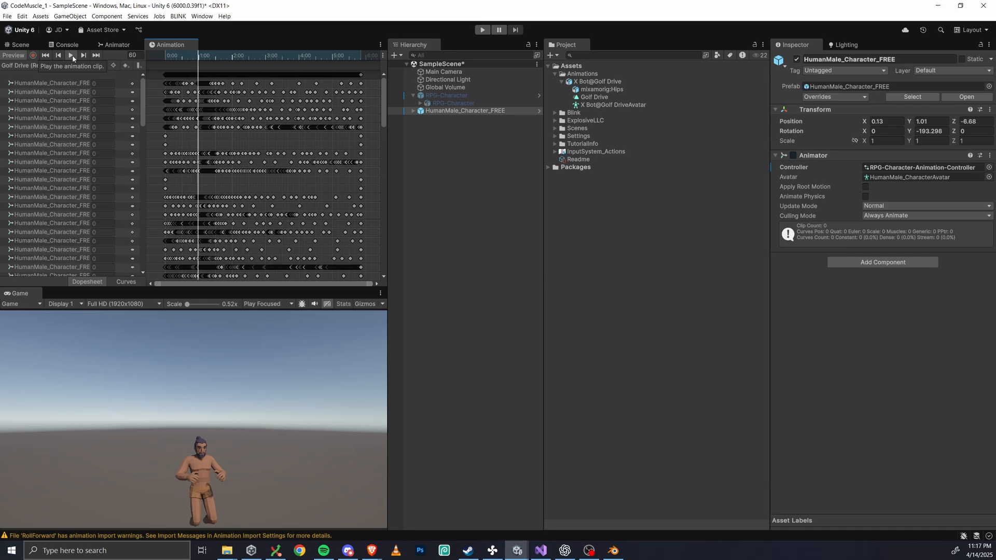
click(112, 45)
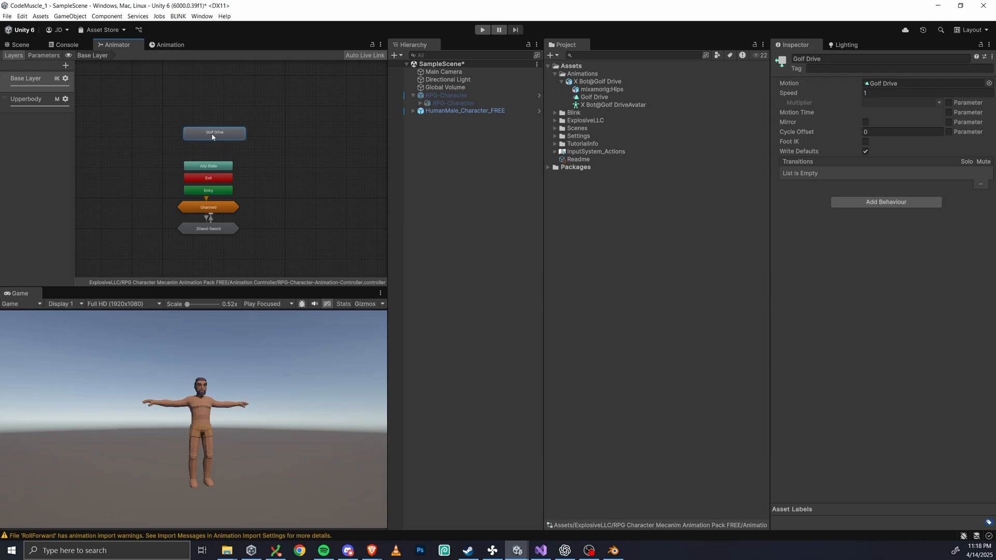
Step: Select the Golf Drive state and play its clip from the Animation tab
click(170, 44)
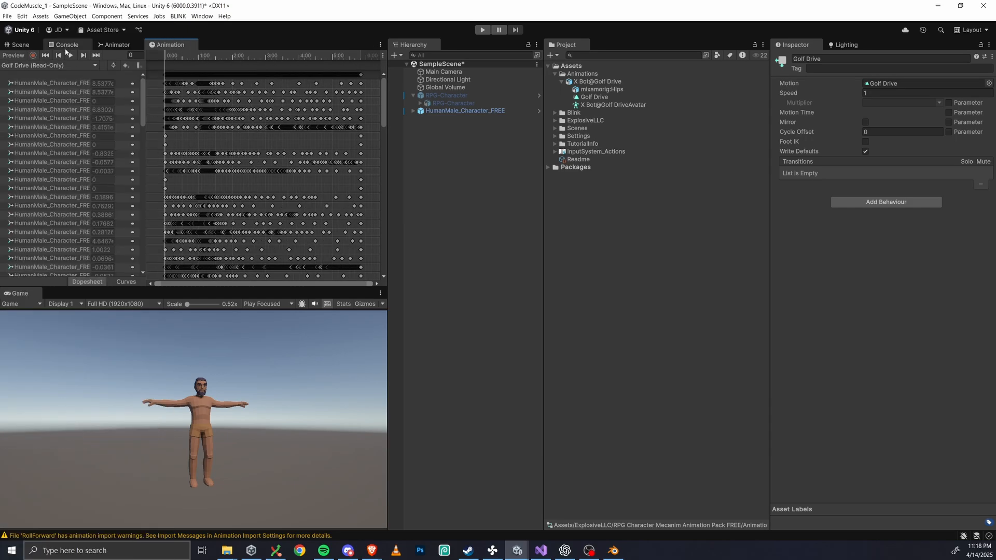
click(72, 55)
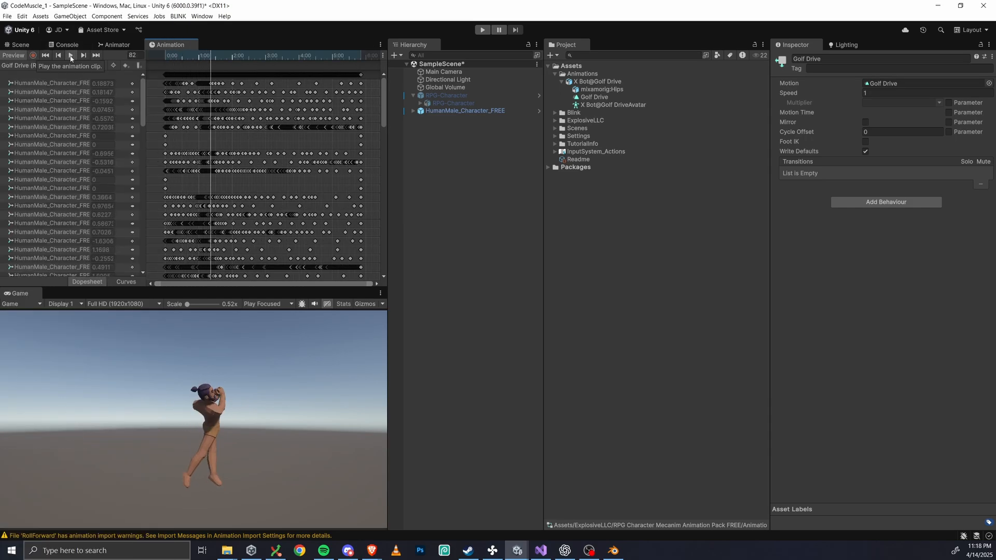
click(71, 56)
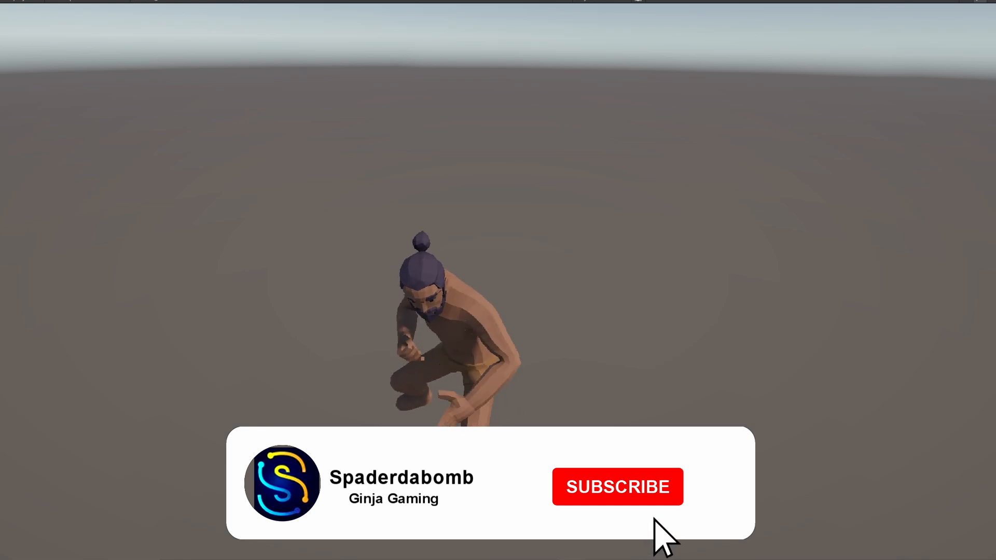
click(617, 487)
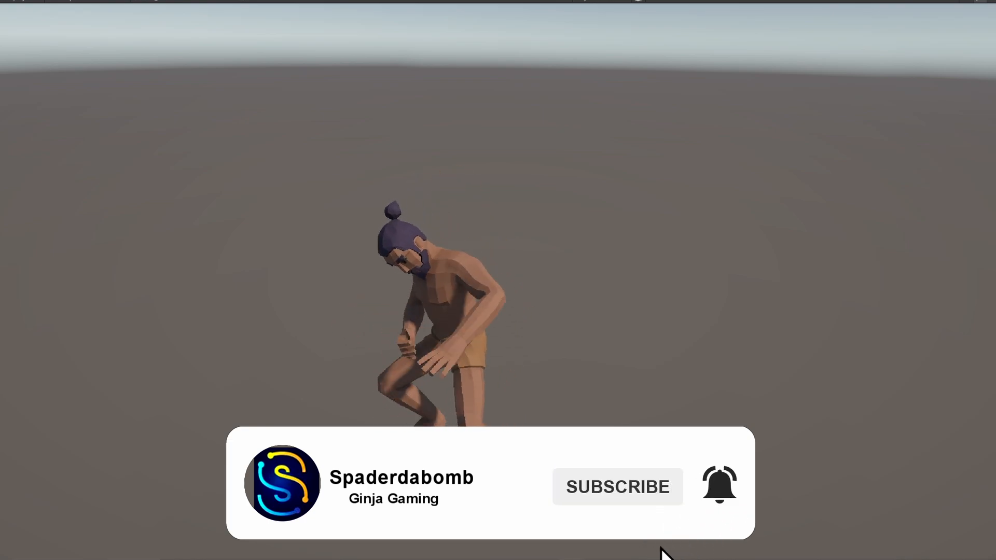